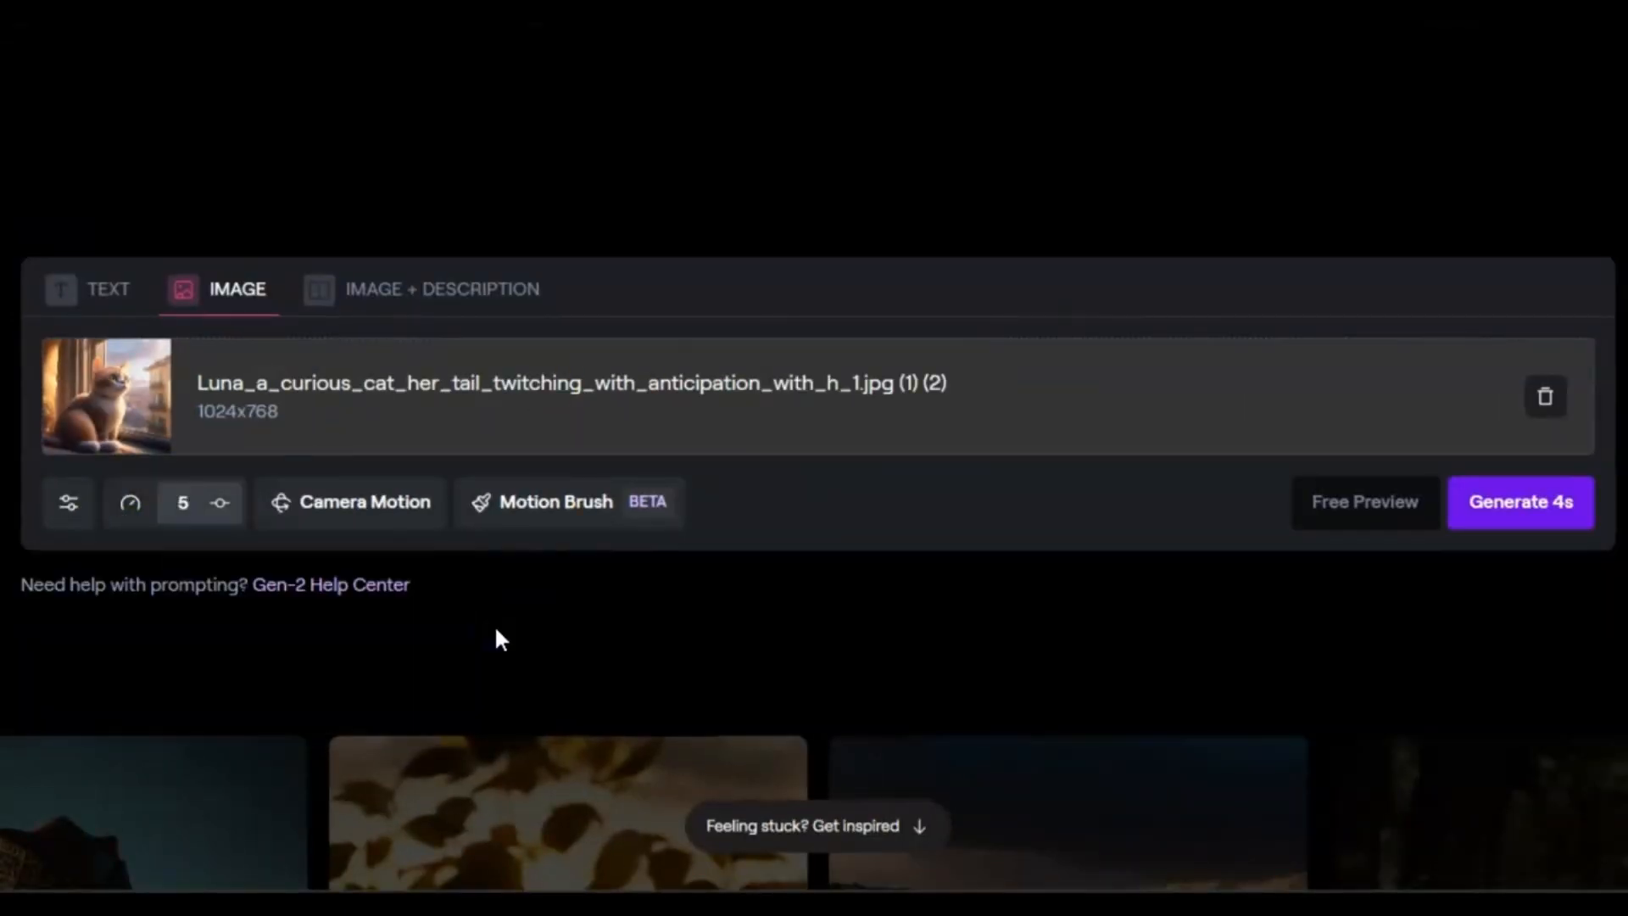
Browse the Image tab controls and Camera Motion sliders, and load Mountain landscape.jpg
click(350, 502)
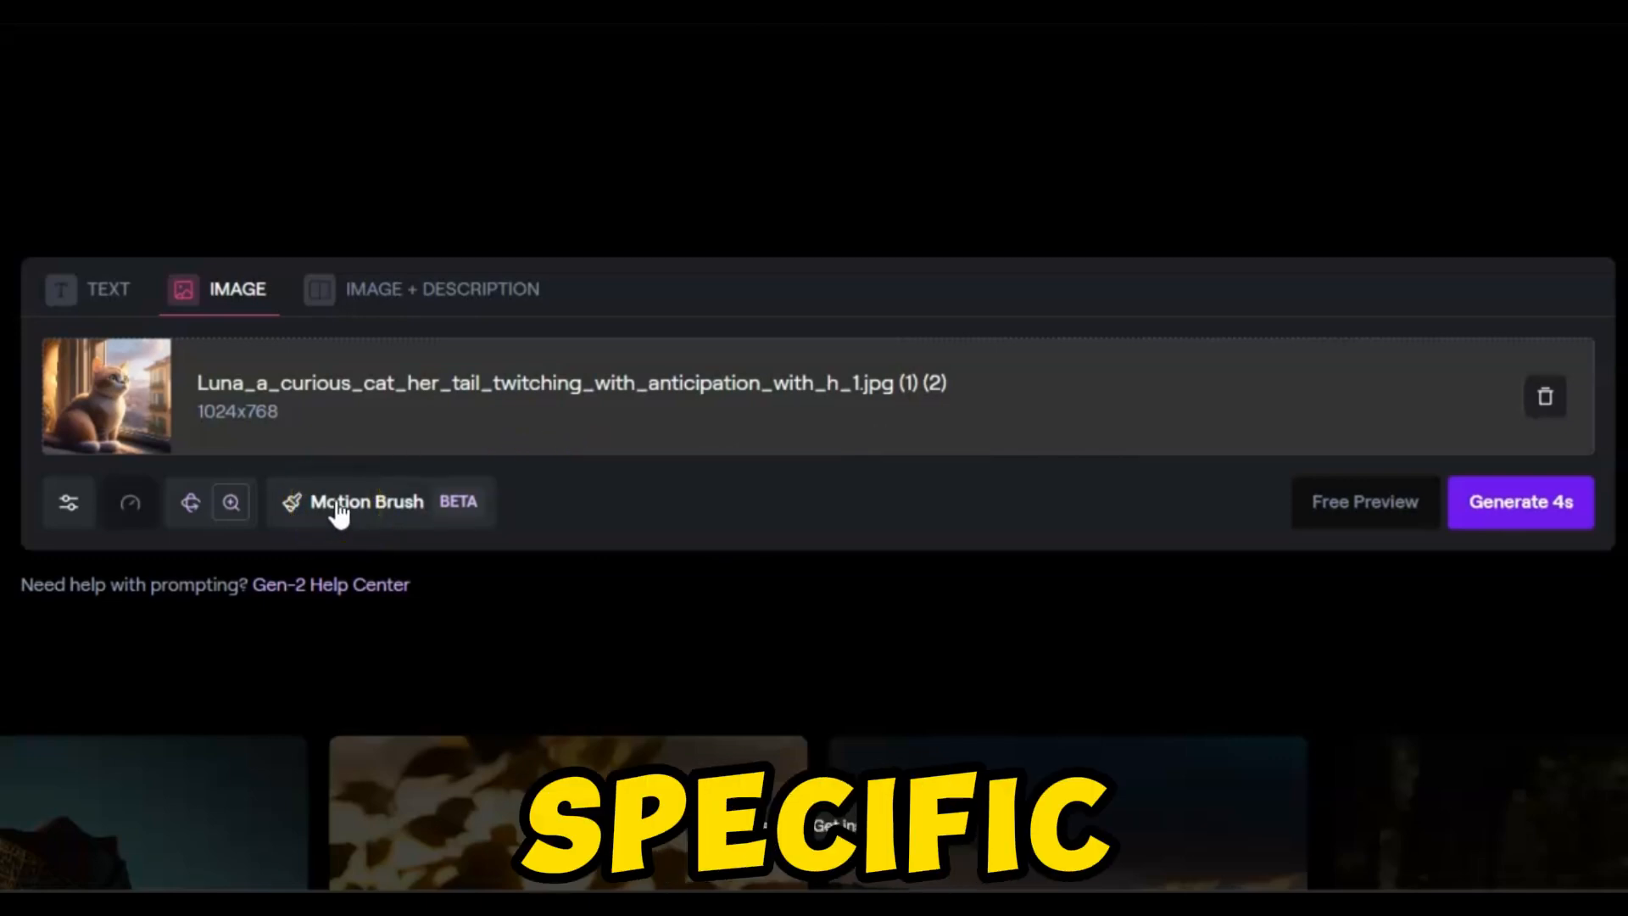
click(367, 502)
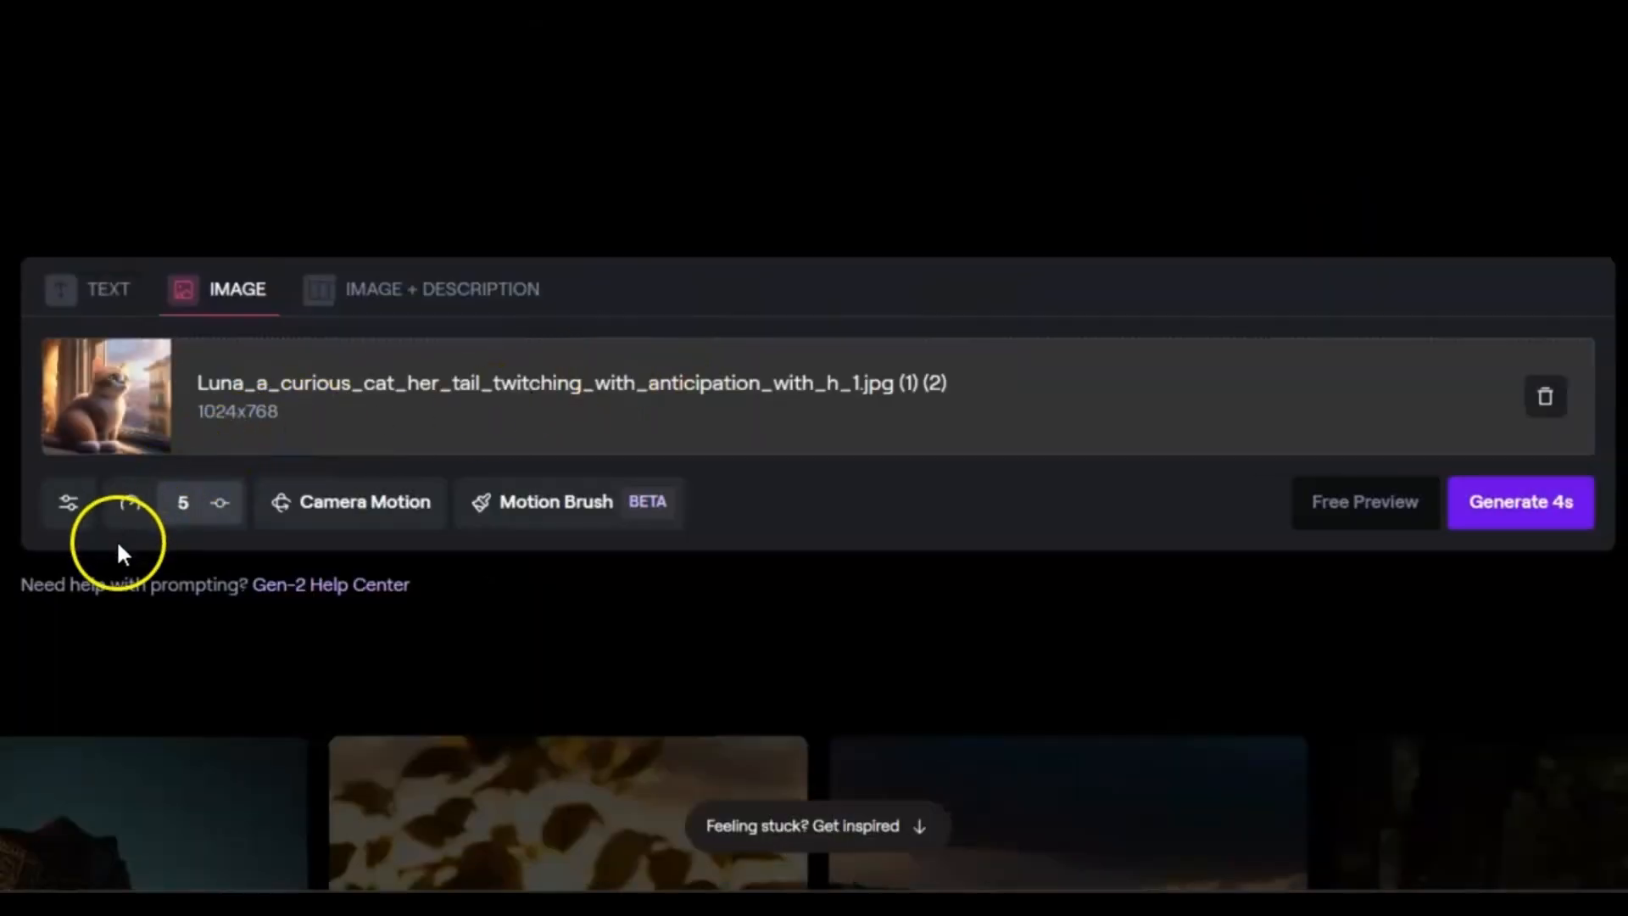
click(129, 502)
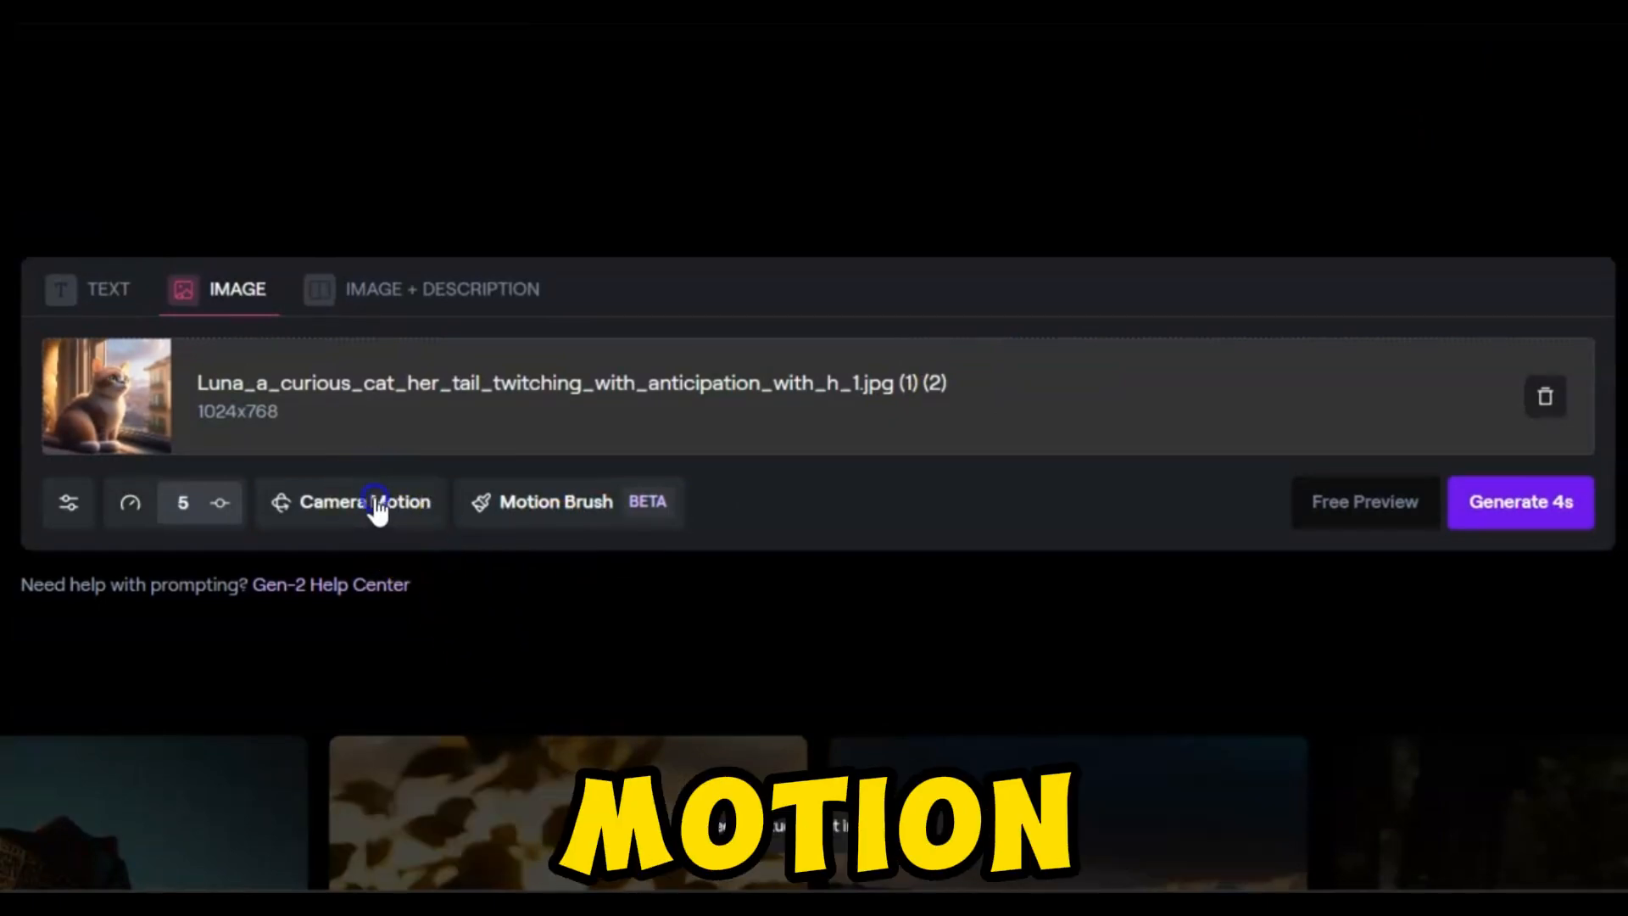
click(365, 502)
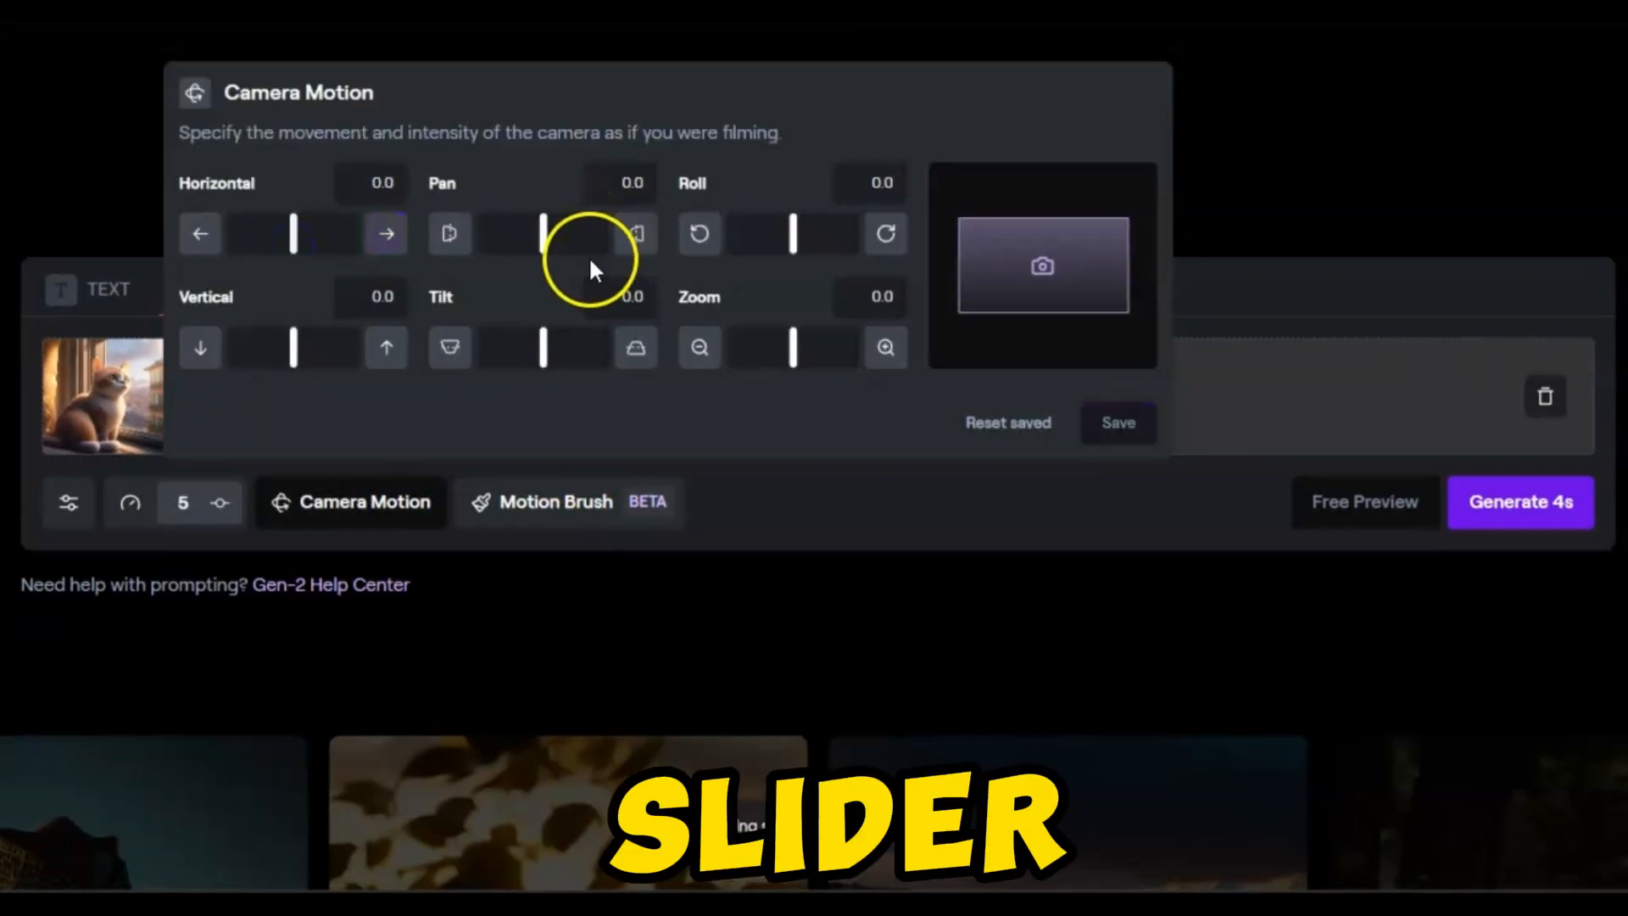
drag(794, 348, 779, 348)
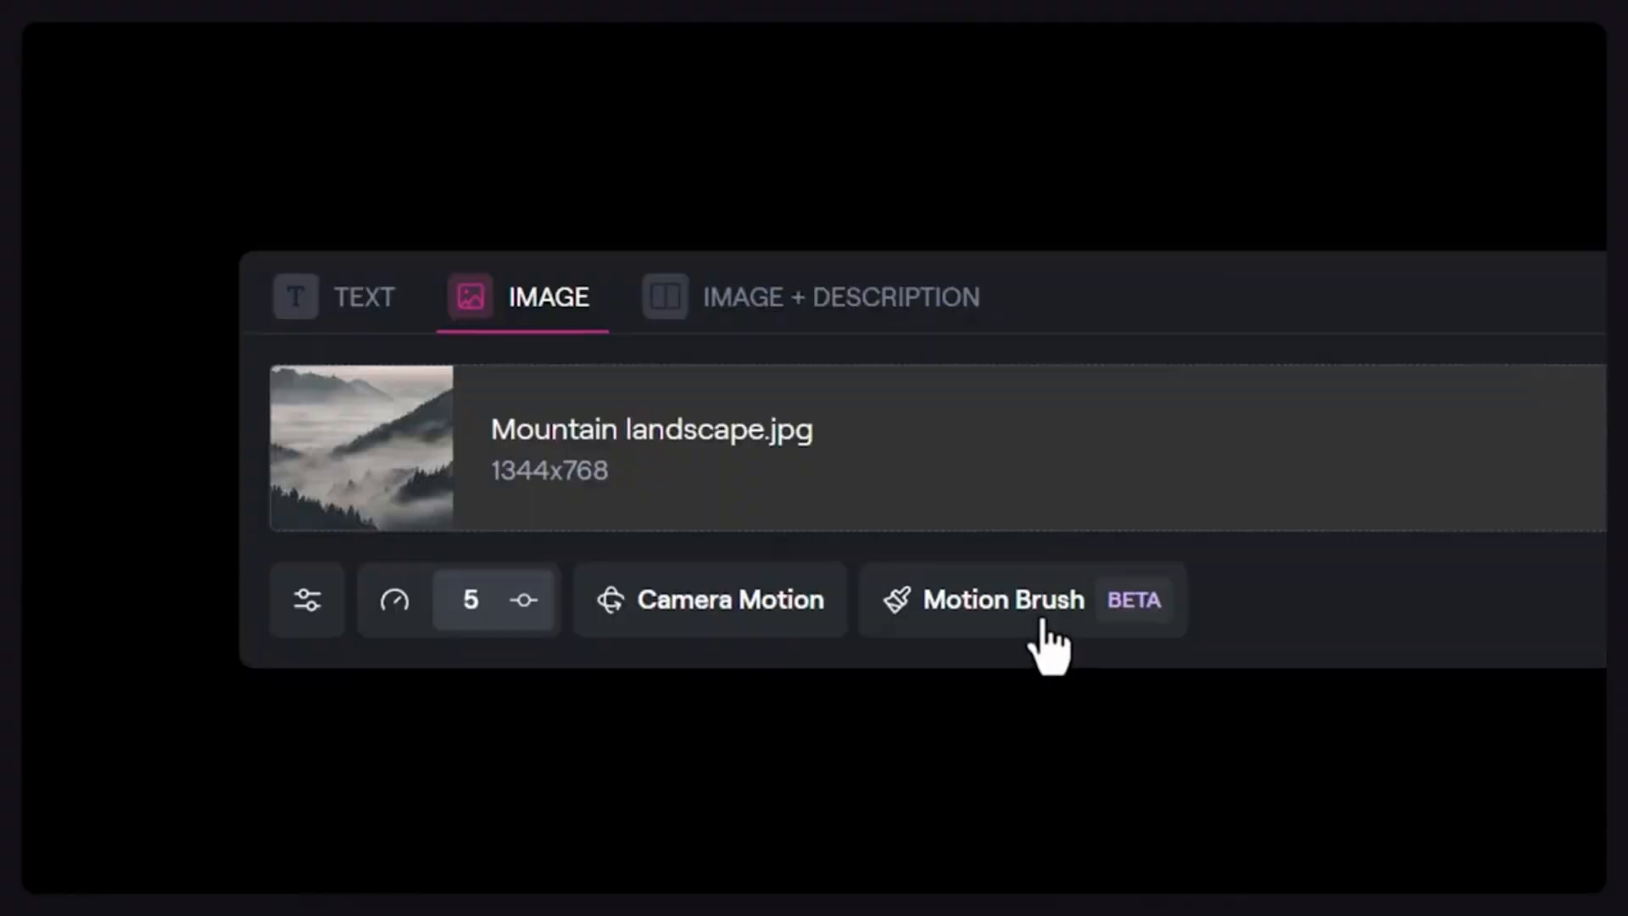
Paint Motion Brush strokes over the valley-centre fog, extending toward the right slope
click(1003, 599)
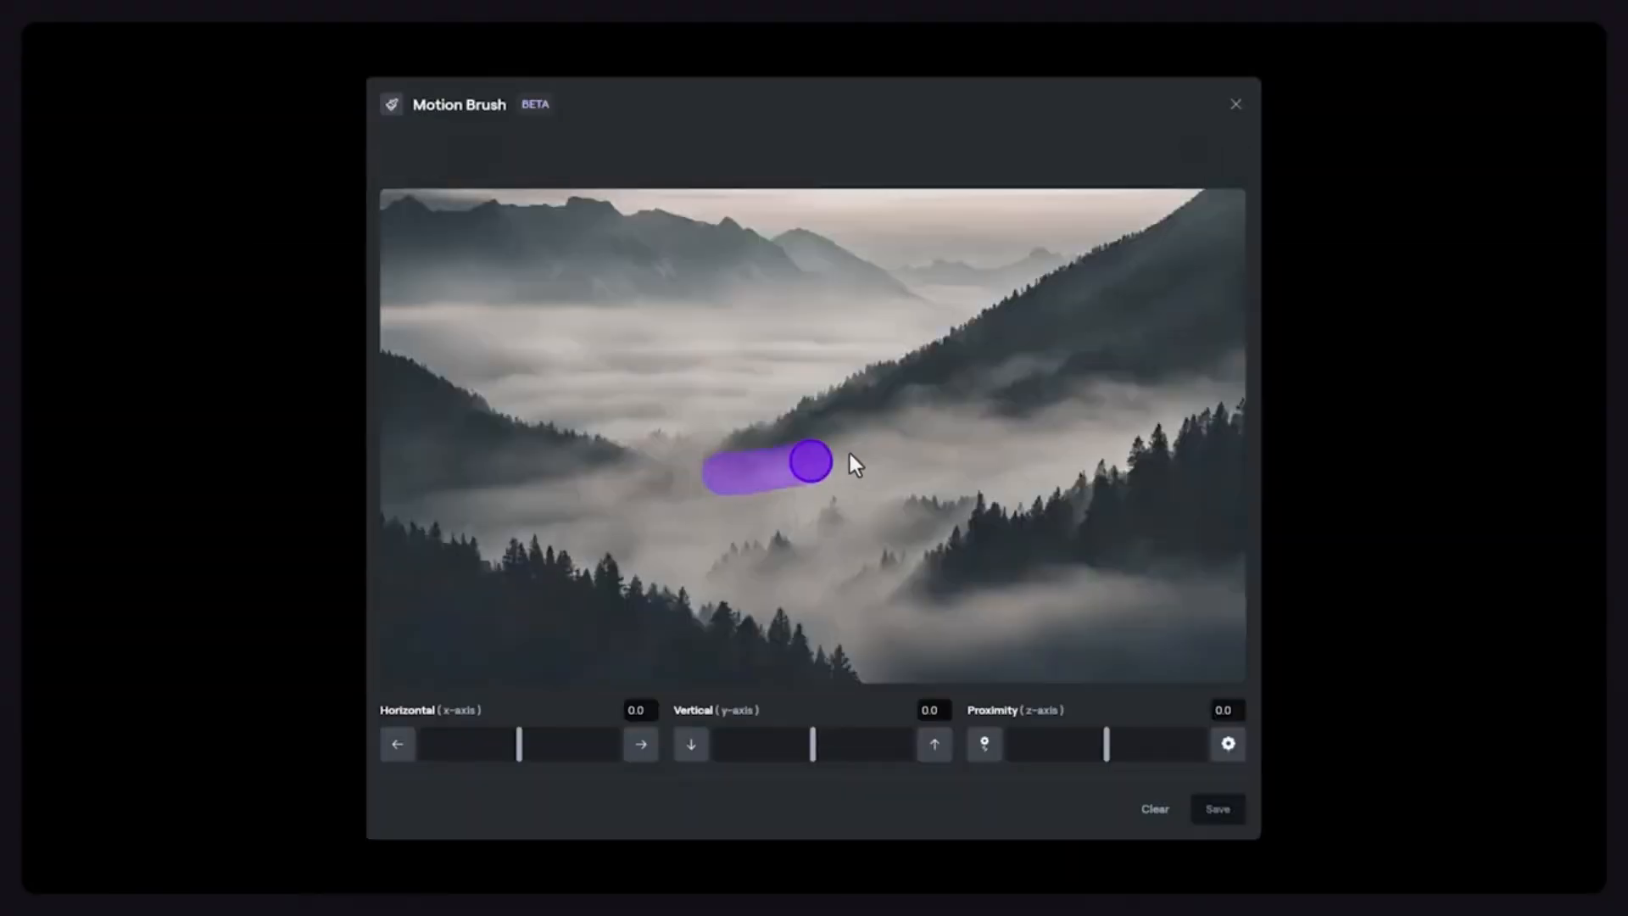
drag(810, 463, 649, 535)
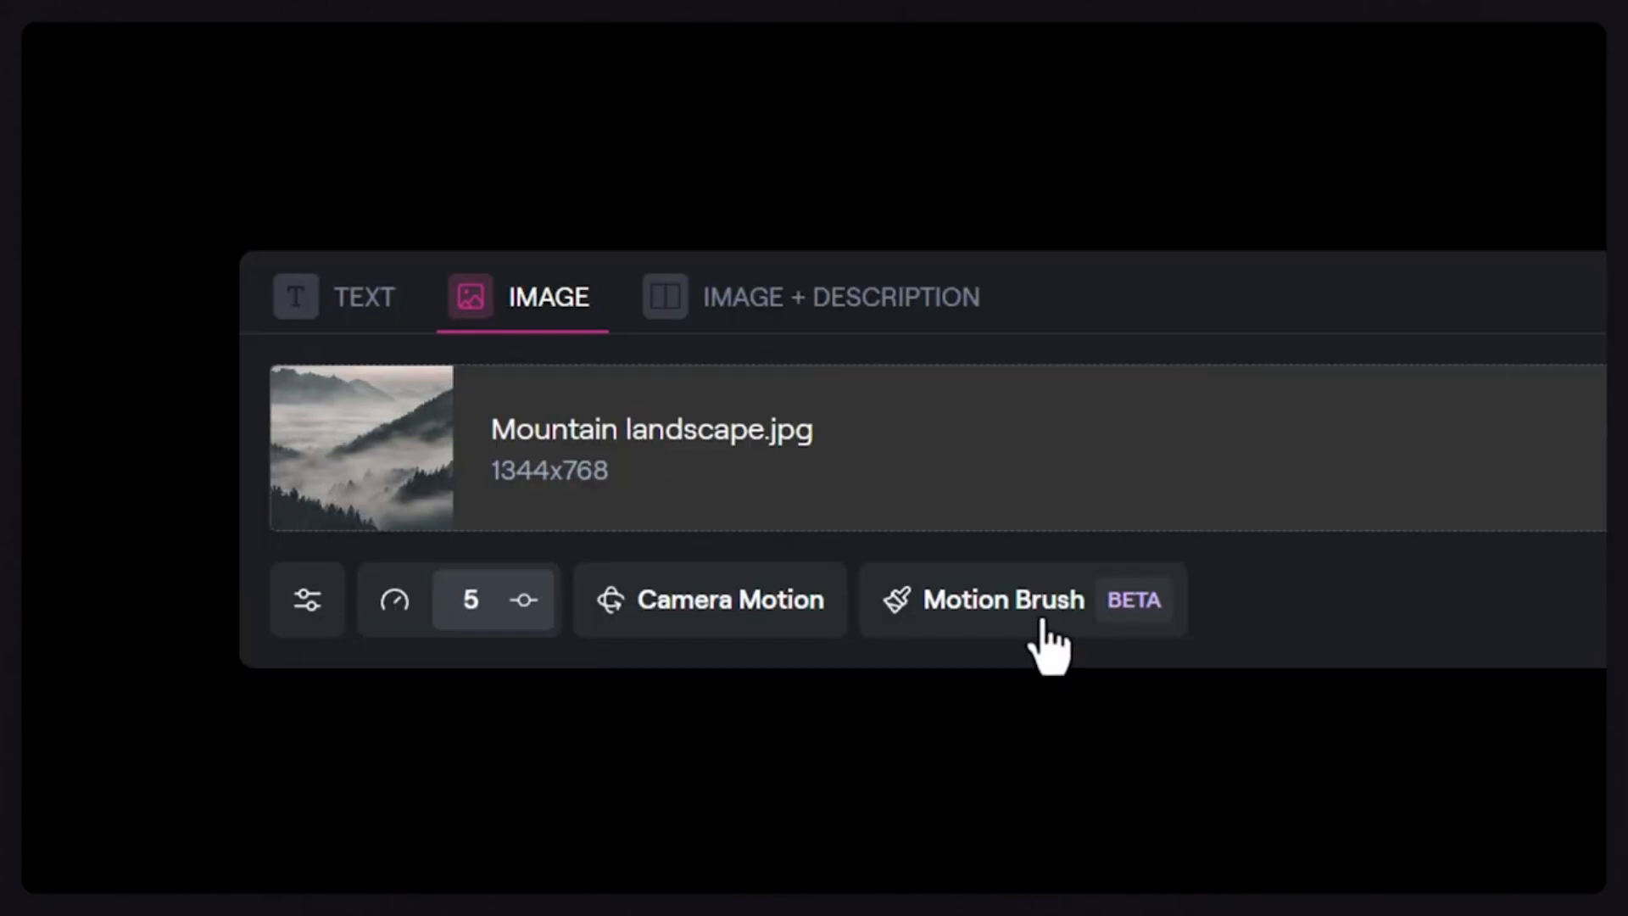
click(1003, 600)
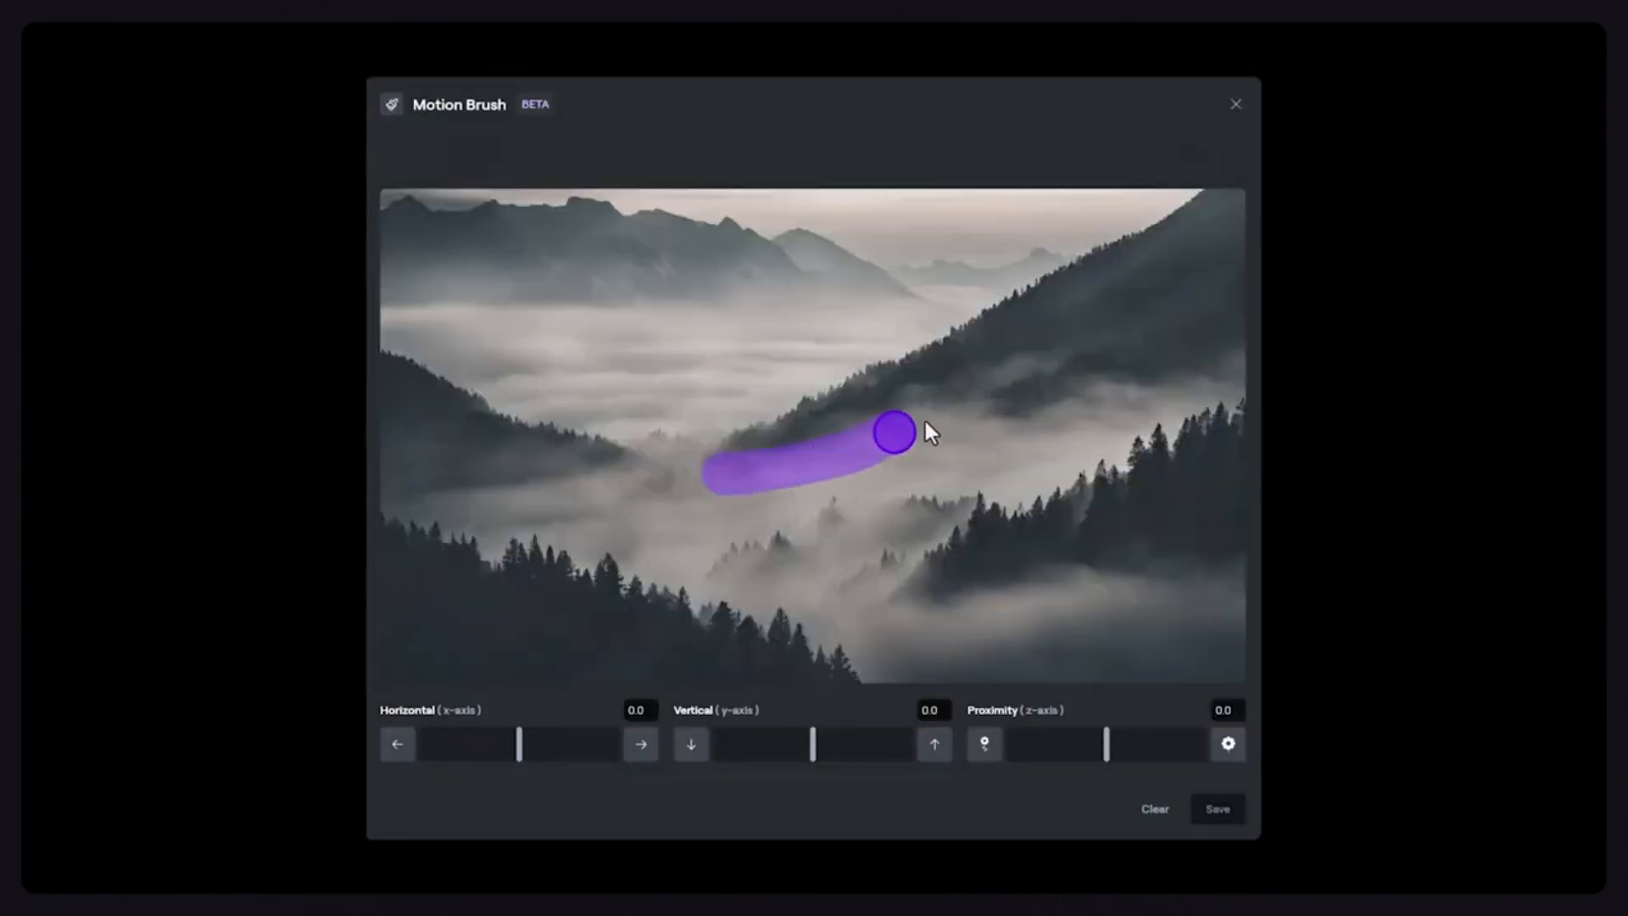
drag(893, 431, 773, 561)
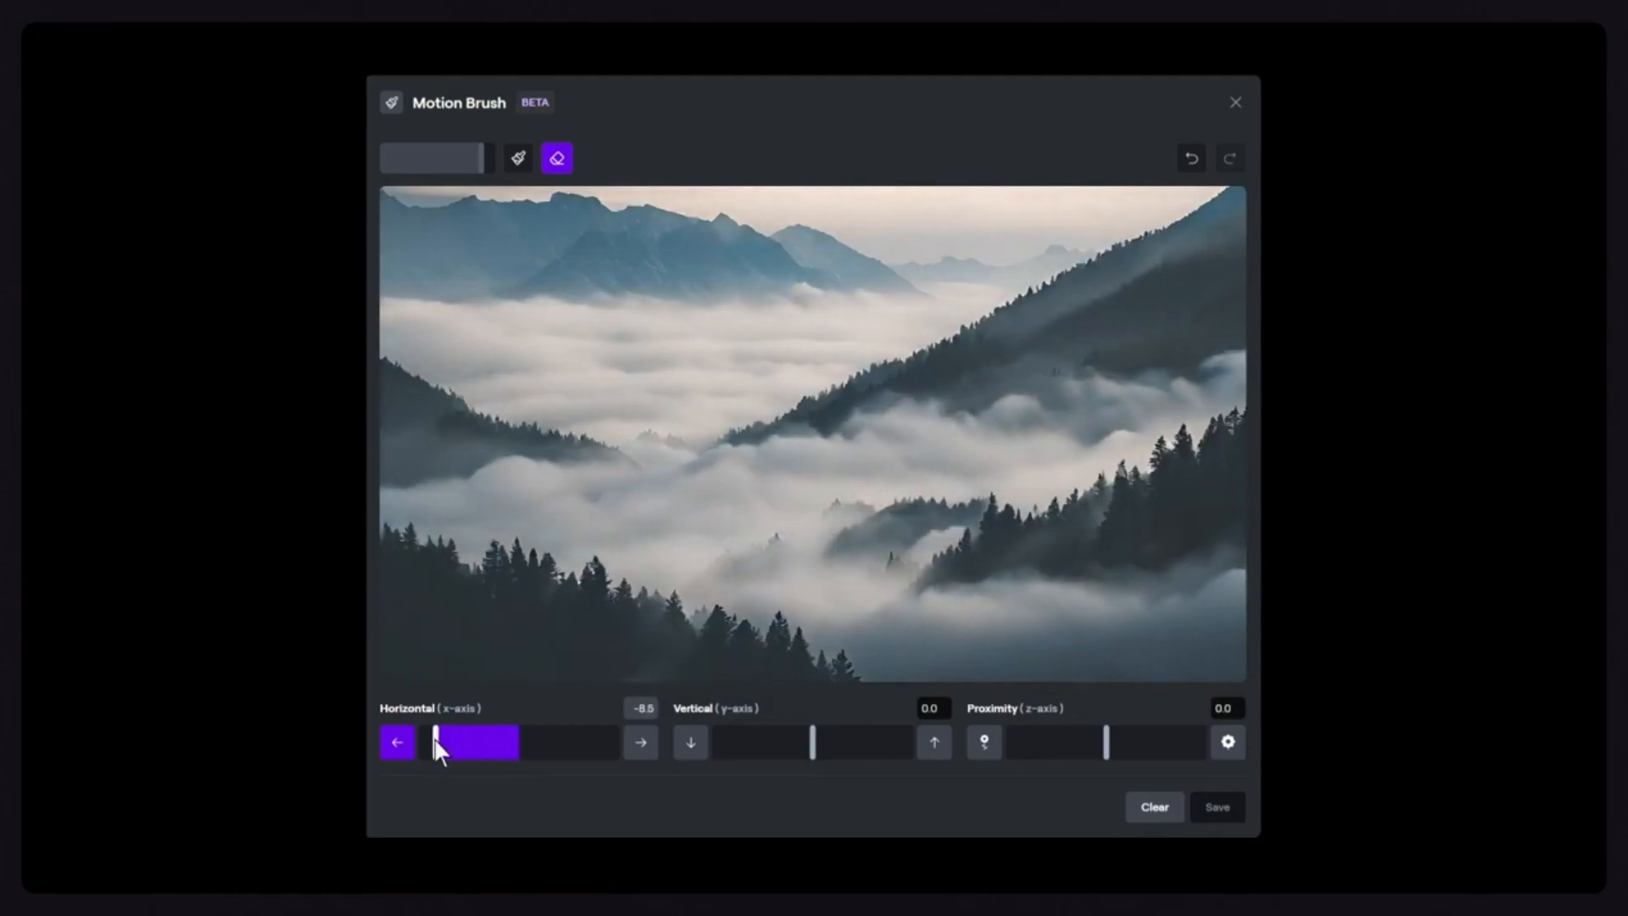
Try leftward Horizontal, upward Vertical and receding Proximity, returning Proximity to zero
drag(436, 741, 569, 742)
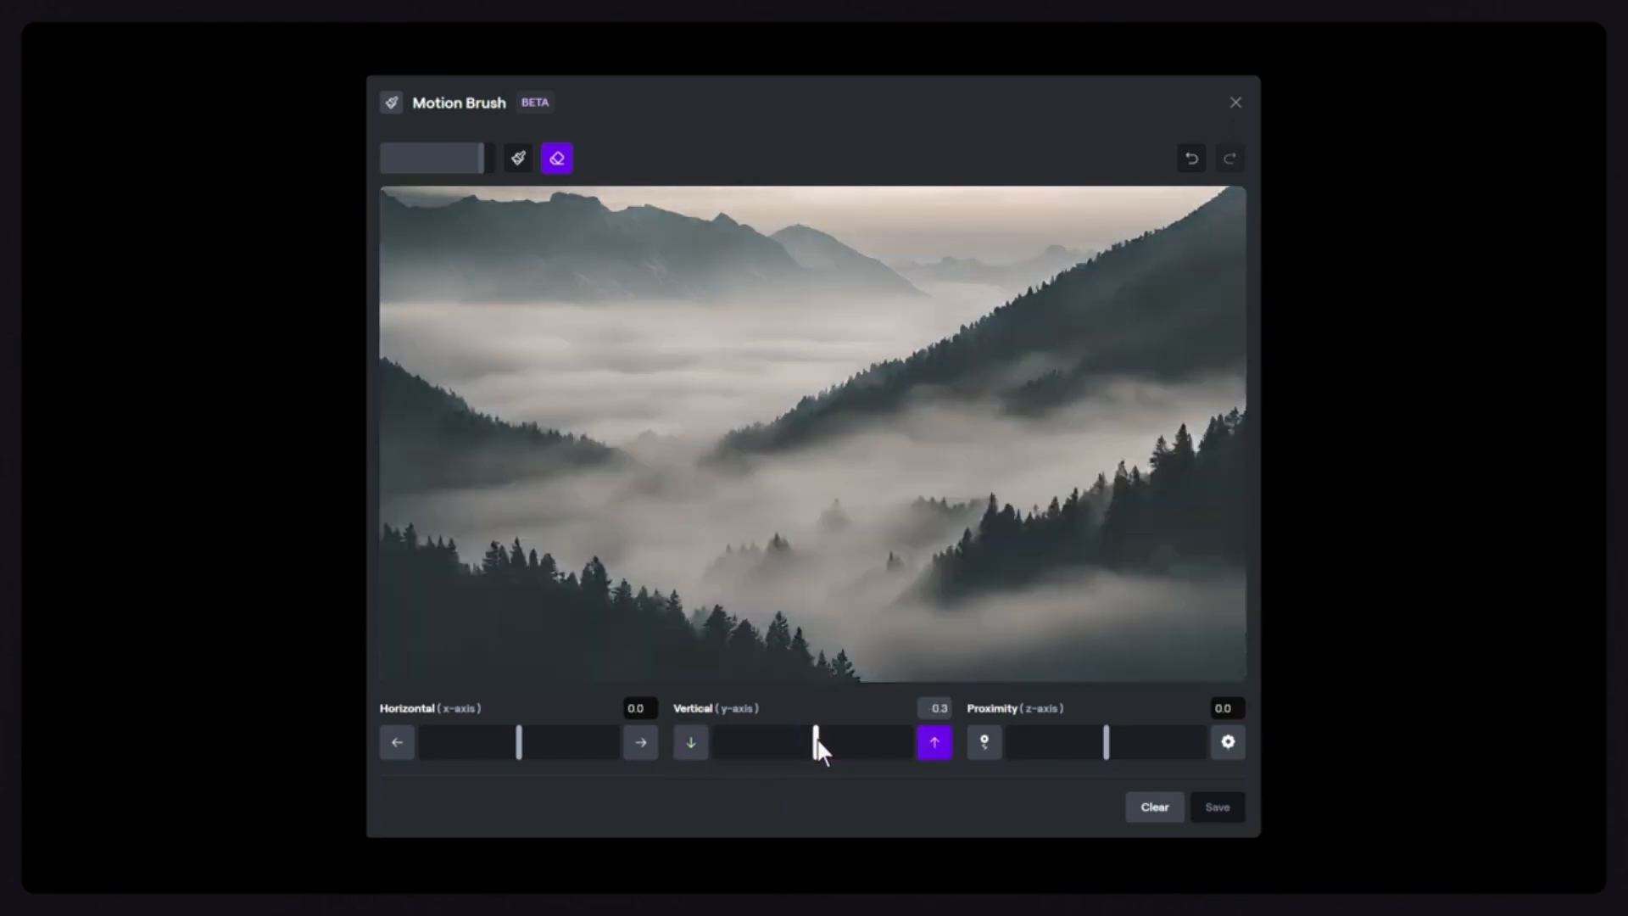
drag(818, 741, 885, 741)
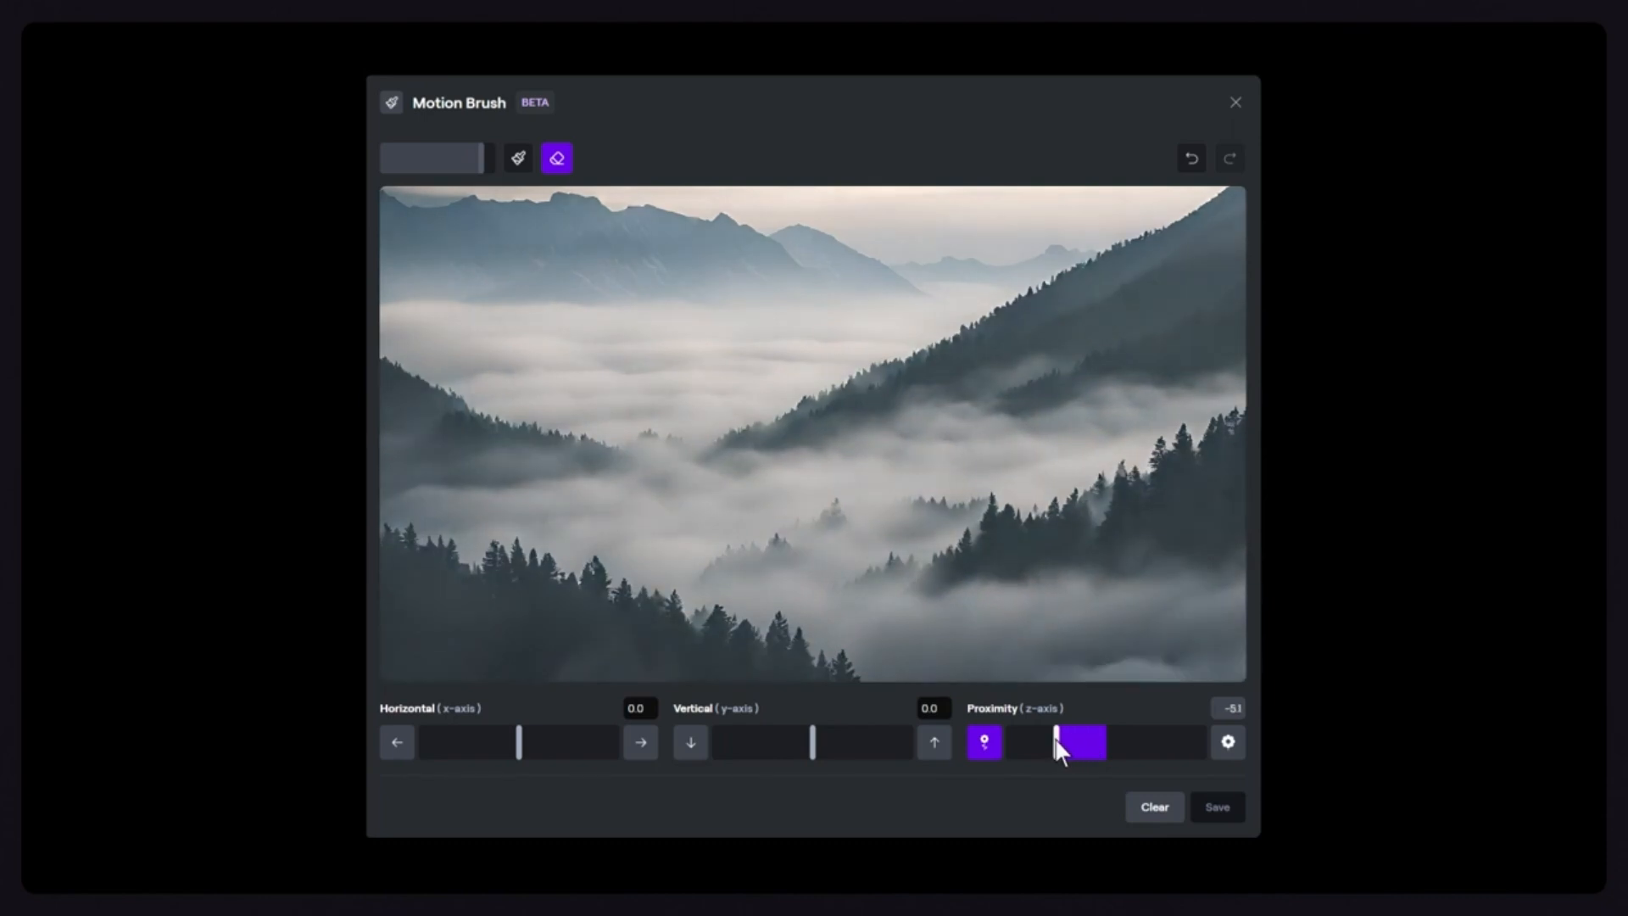
drag(1059, 741, 1106, 741)
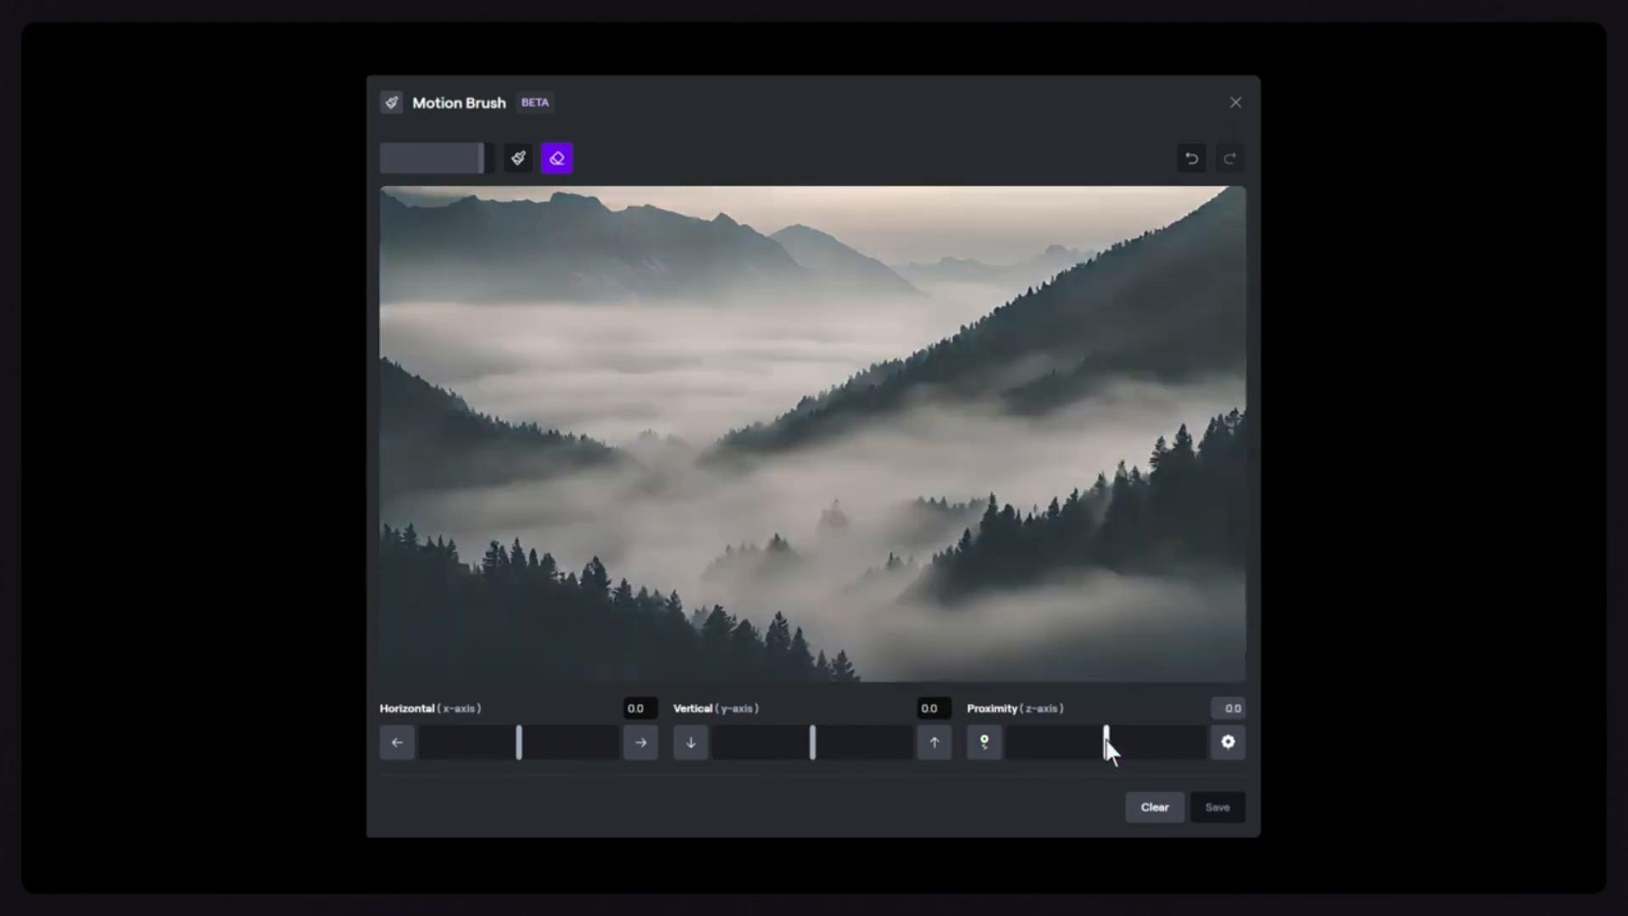
drag(1106, 742, 1165, 741)
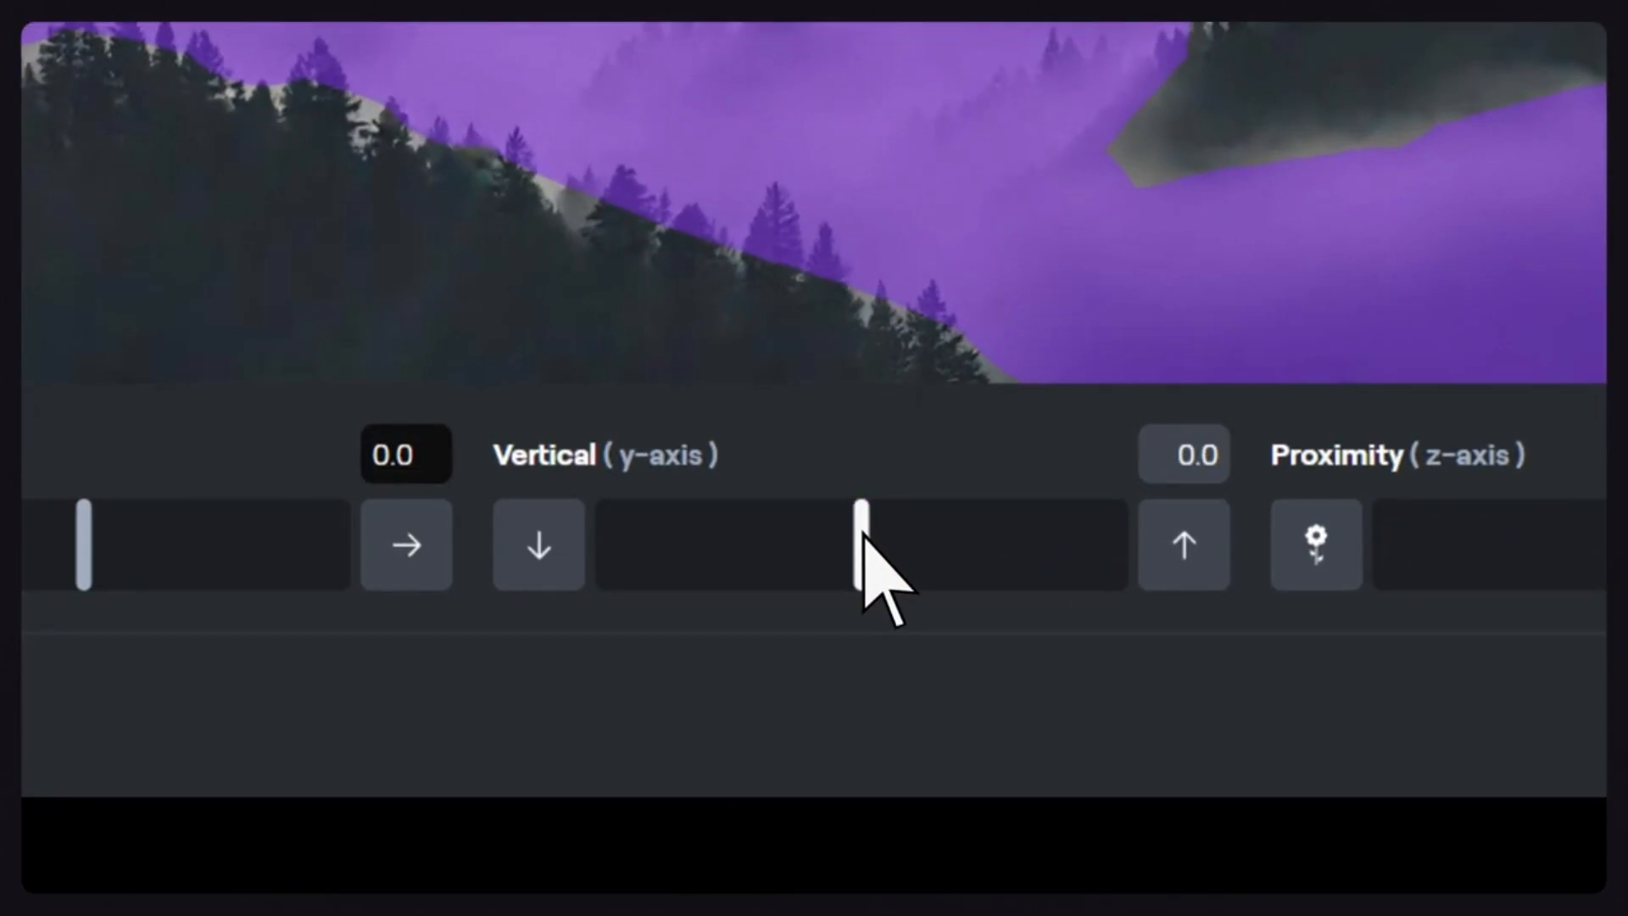
Adjust the fog's motion slider to about -5, then Clear the motion values
drag(862, 545, 681, 546)
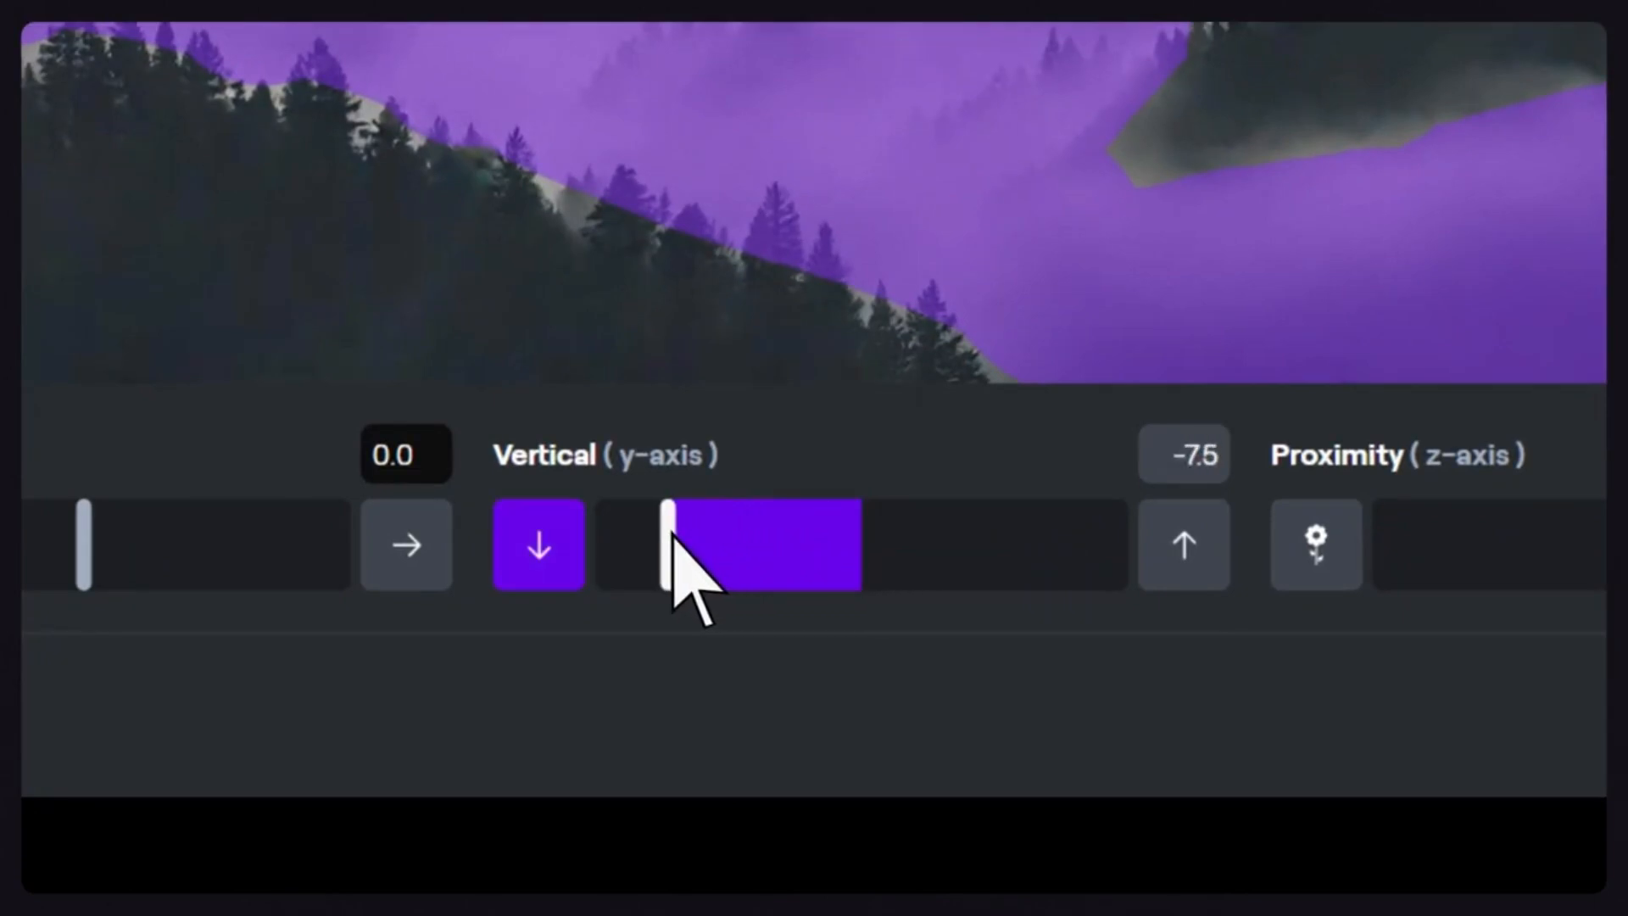
drag(675, 546, 867, 545)
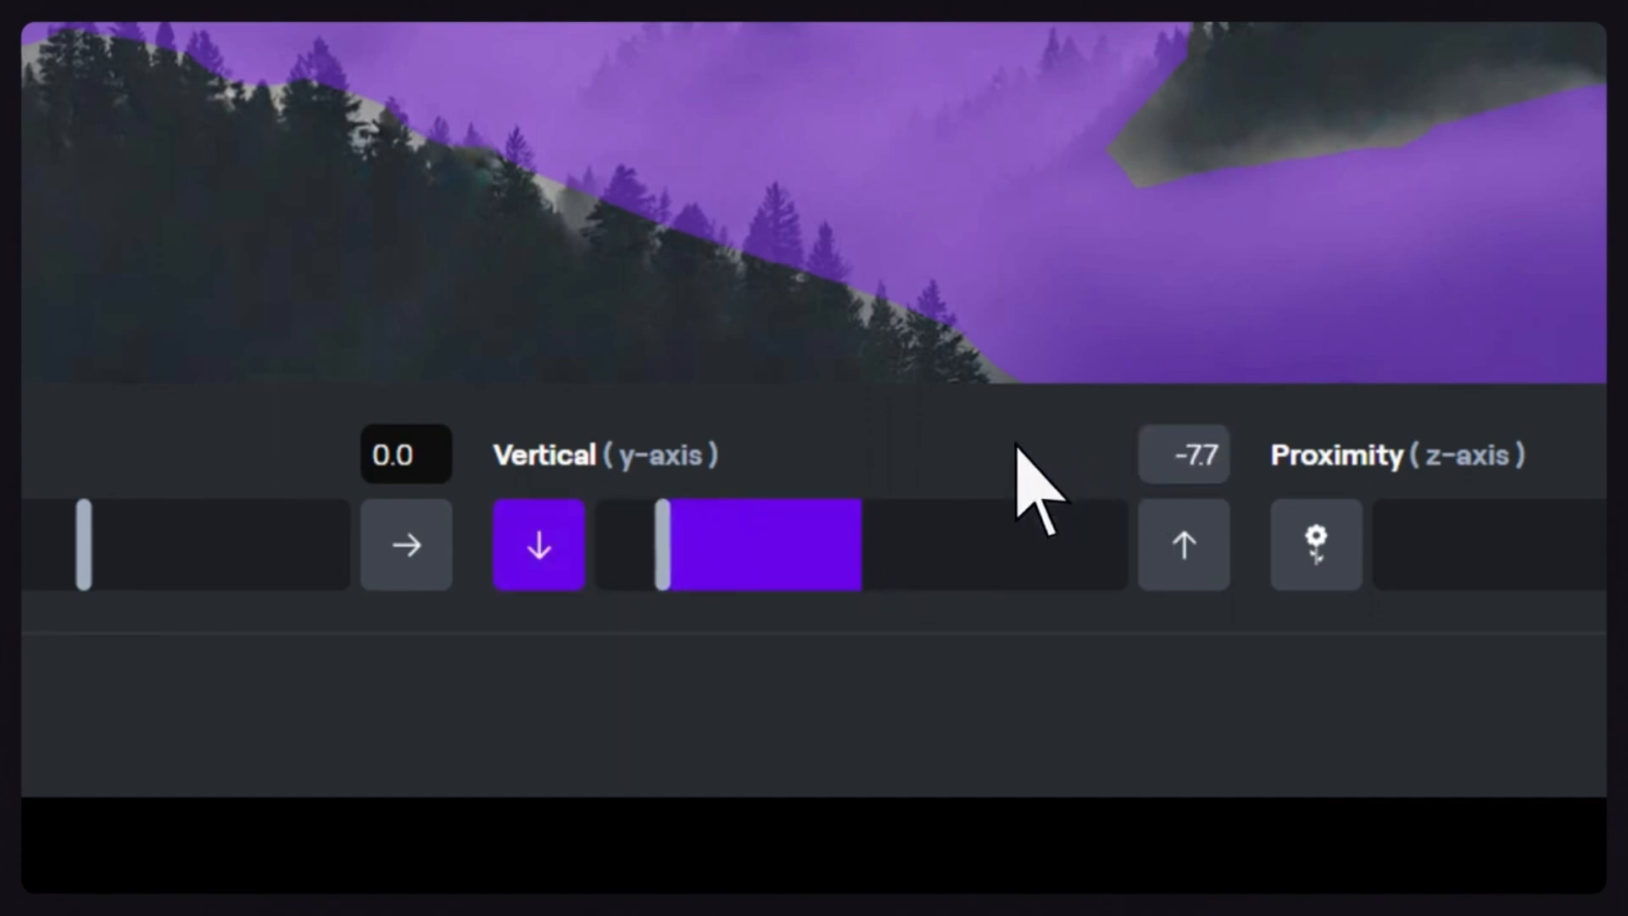
drag(665, 545, 732, 545)
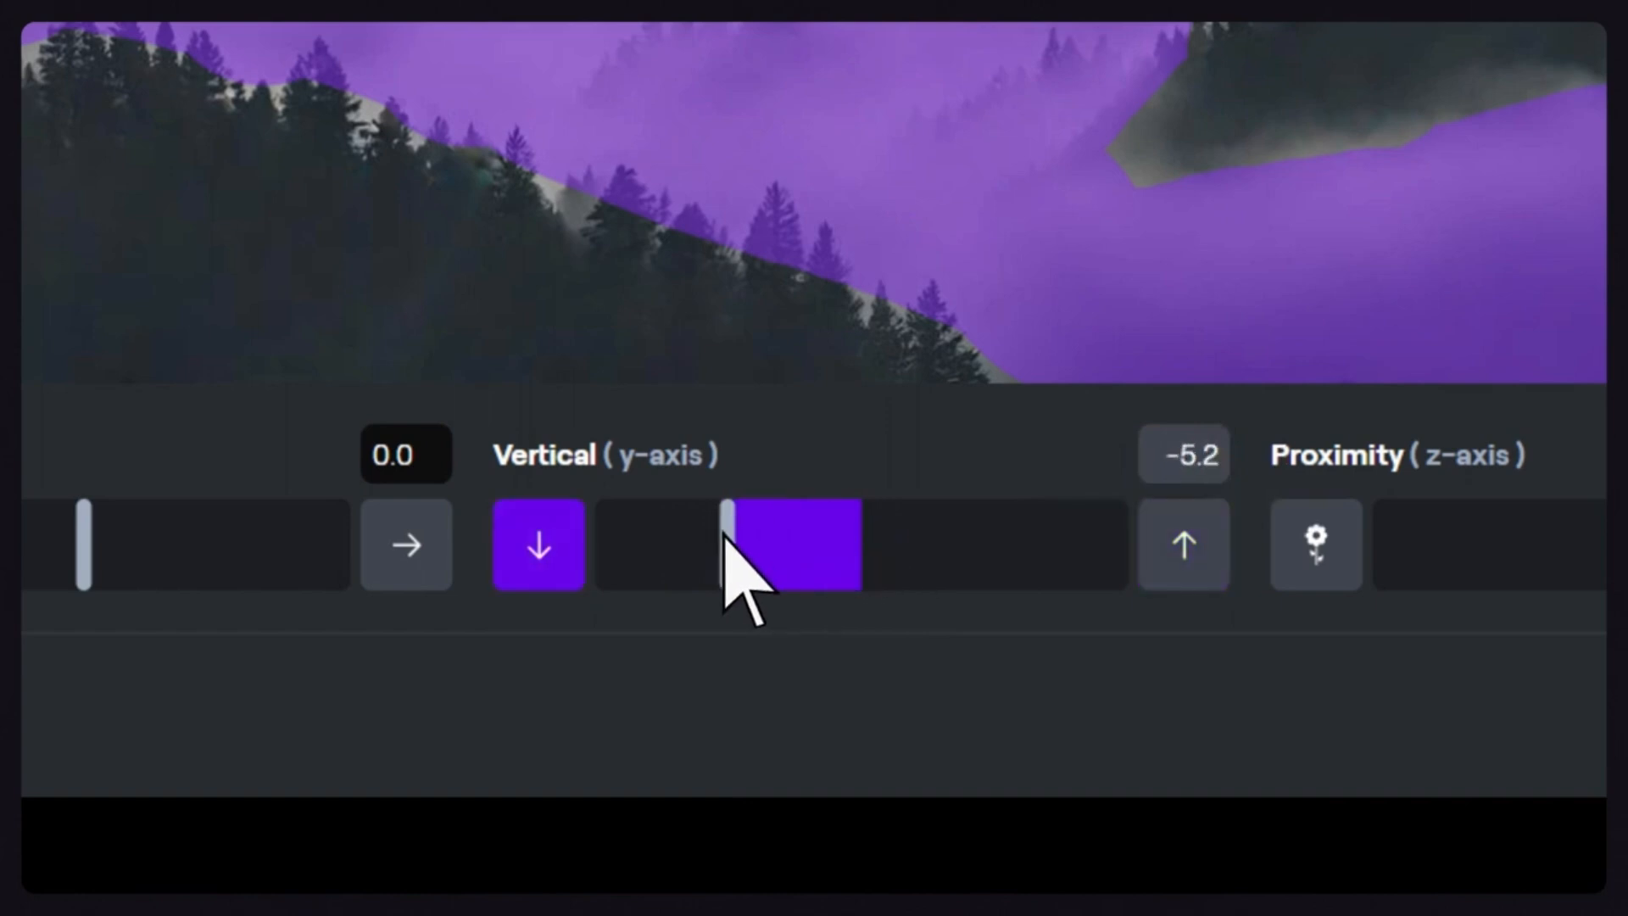
drag(727, 543, 846, 543)
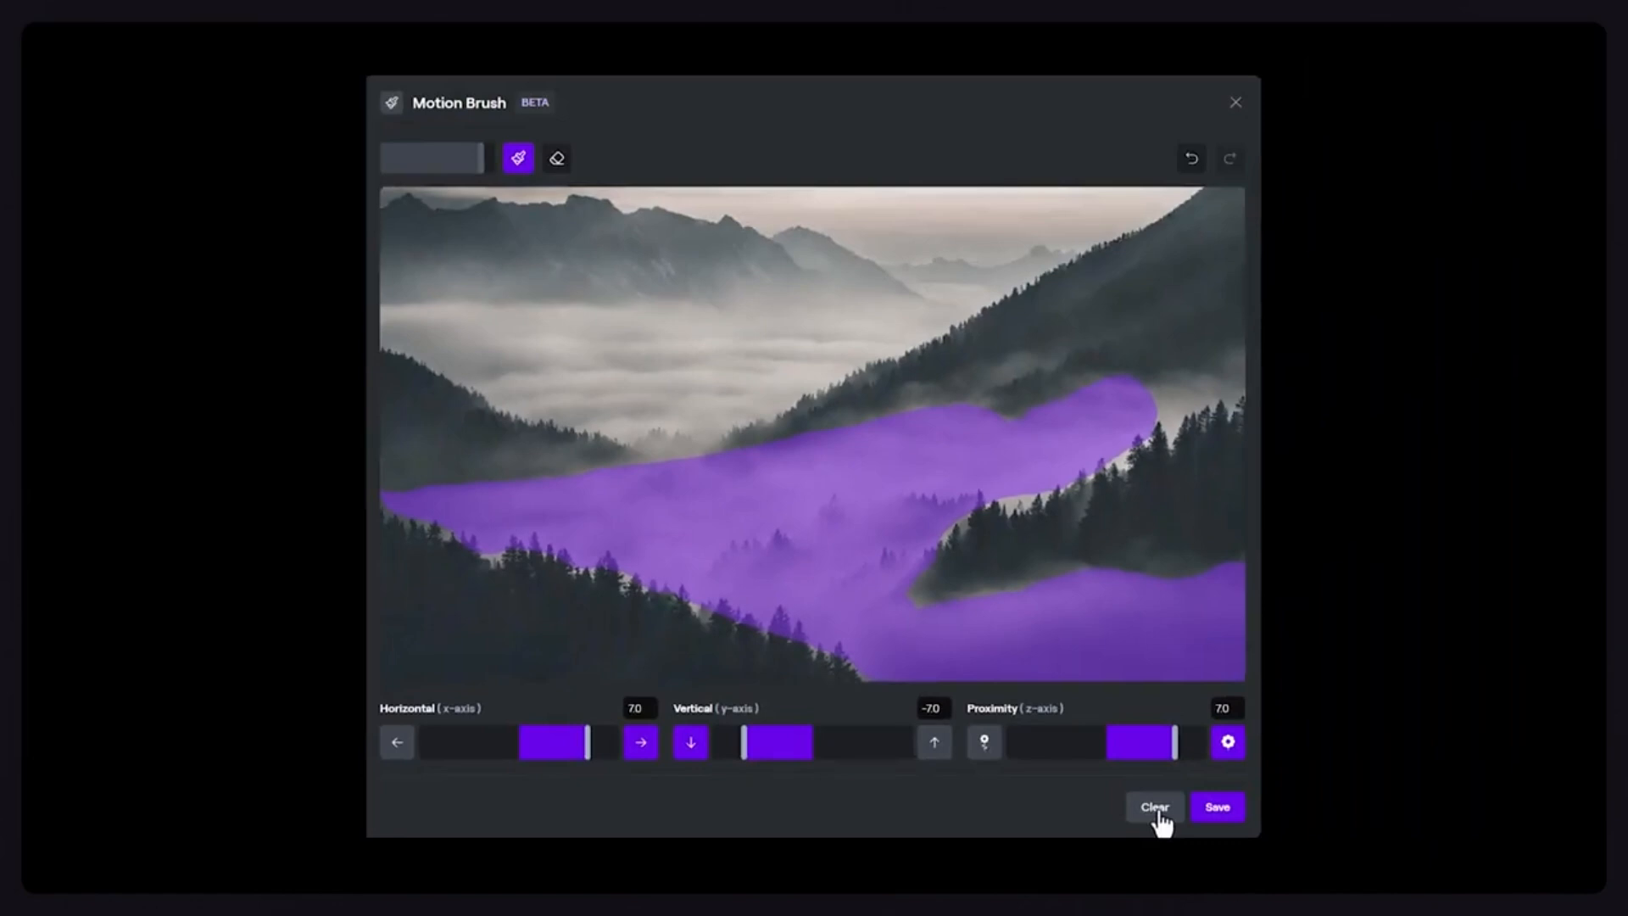
click(1154, 806)
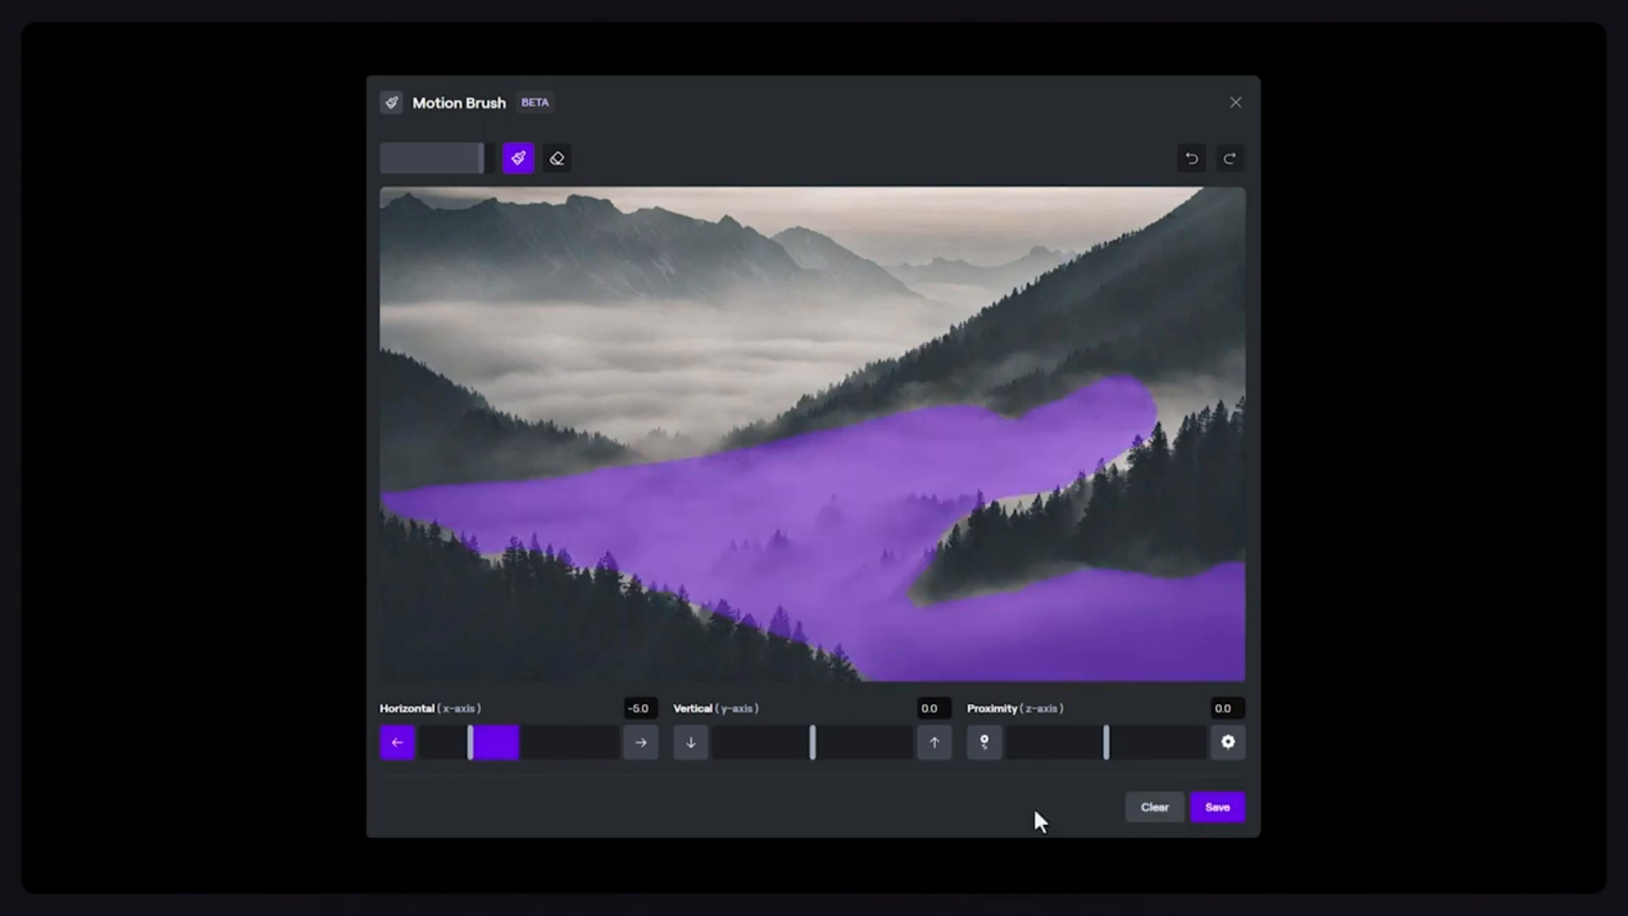
mouse_move(1218, 807)
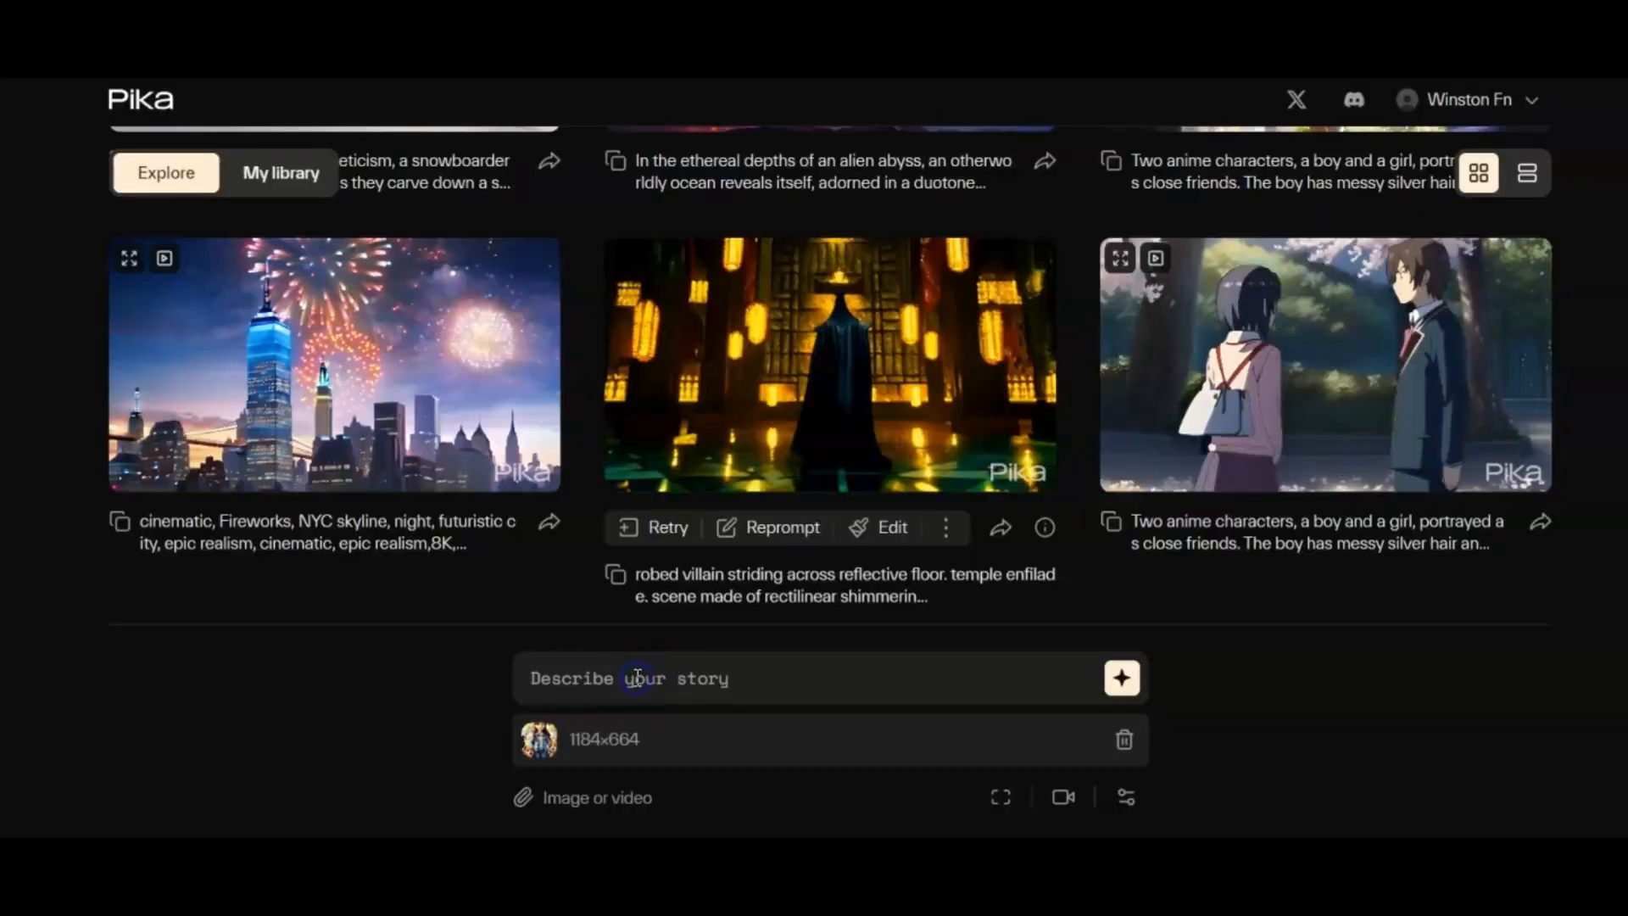
Enter the 'a girl Lilly, dogs, Lilly smiling, Pixar 3D animation style' prompt and set motion strength to 3
text(a girl Lilly, dogs, Lilly smiling, Pixar 3D animation style)
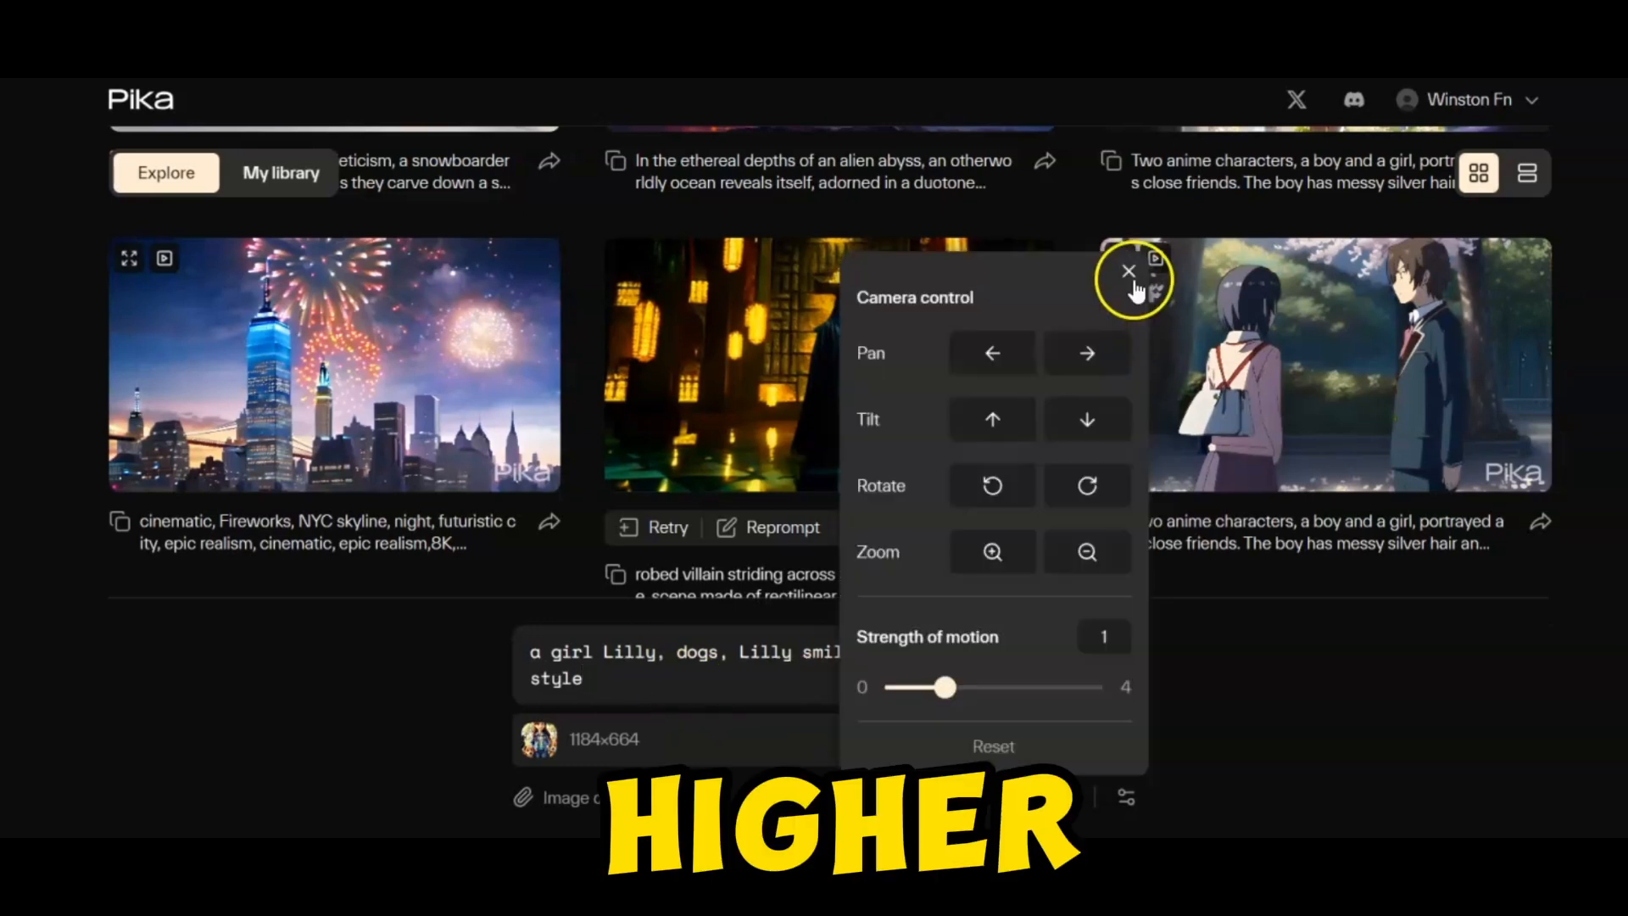
drag(943, 686, 1041, 686)
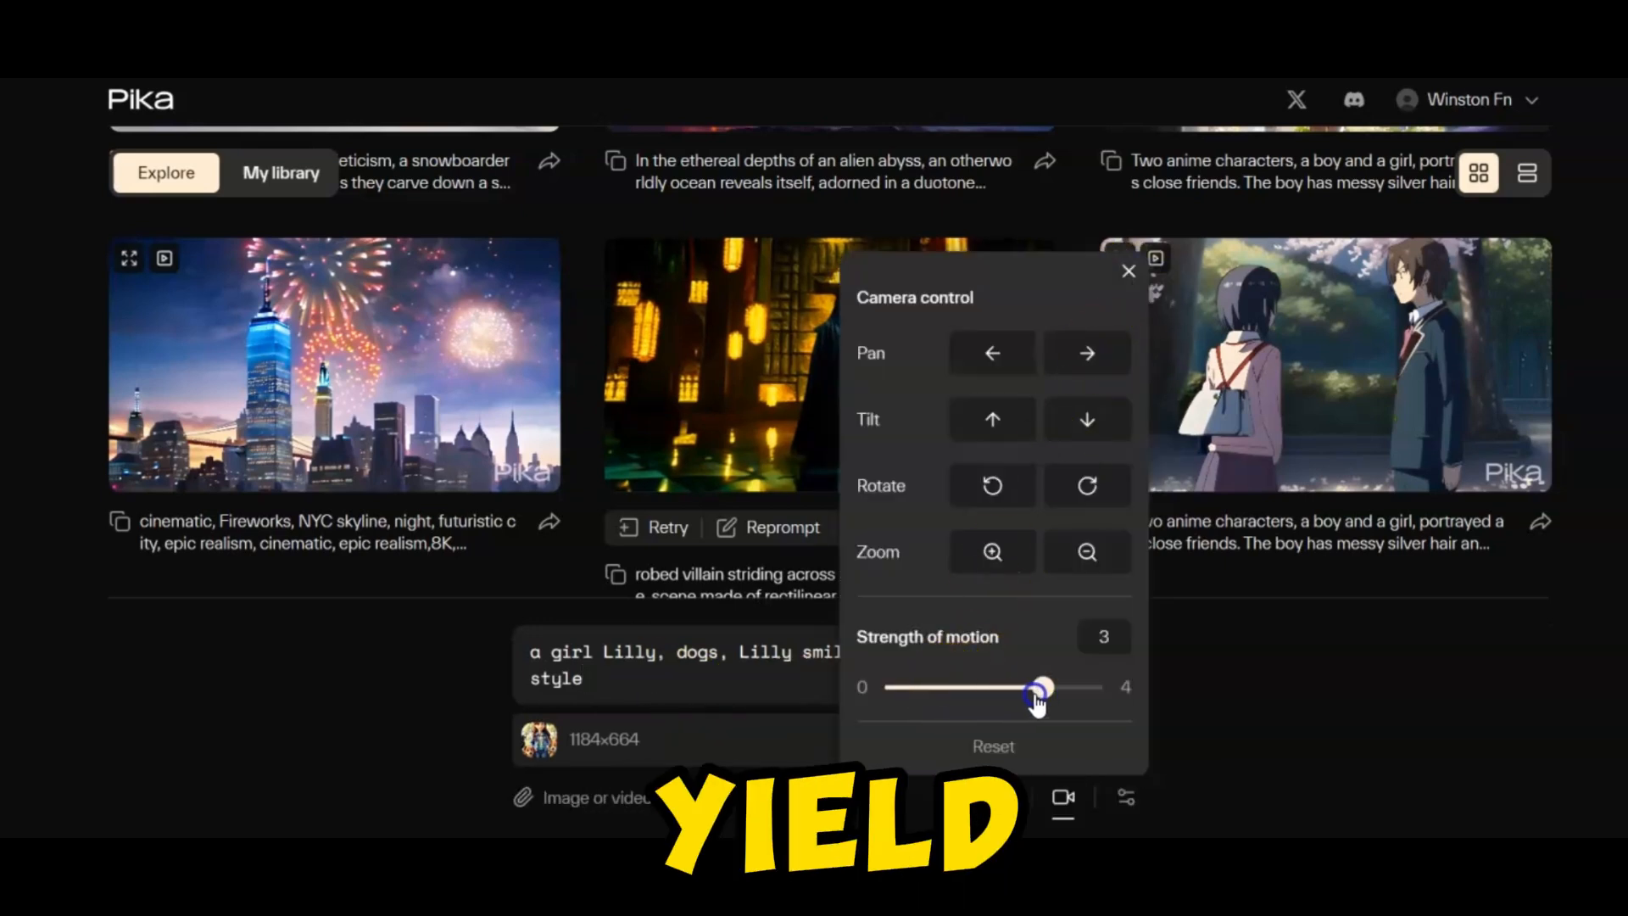
drag(1042, 688, 931, 688)
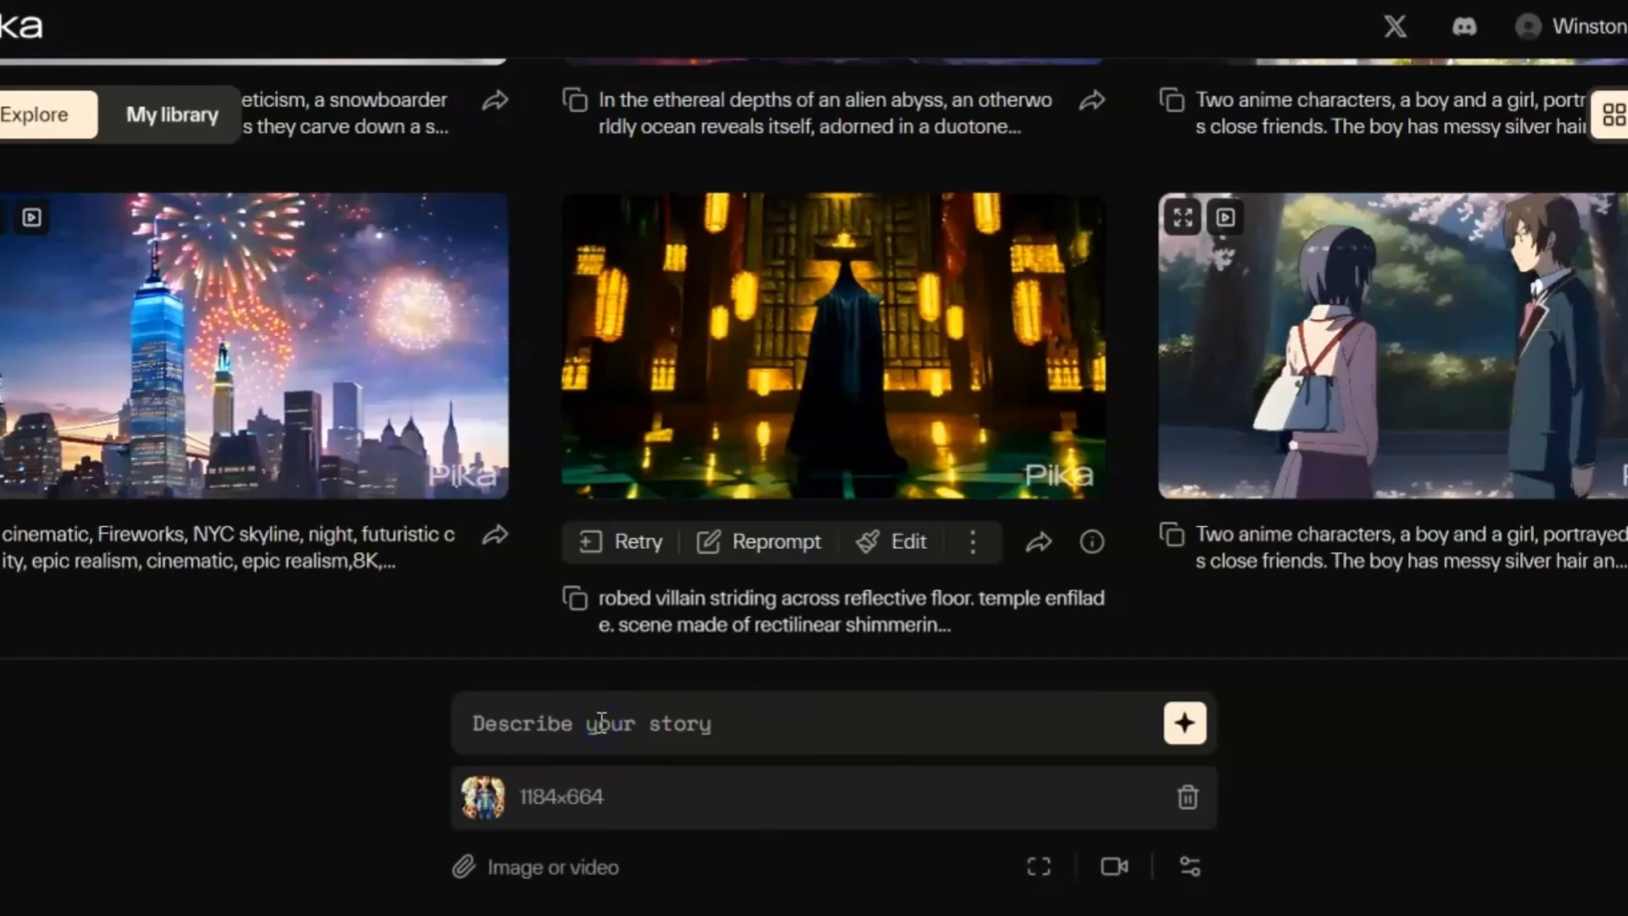
Re-enter the Lilly Pixar 3D prompt, set 24 fps, and open Camera control
text(a girl Lilly, dogs, Lilly smiling, Pixar 3D animation style)
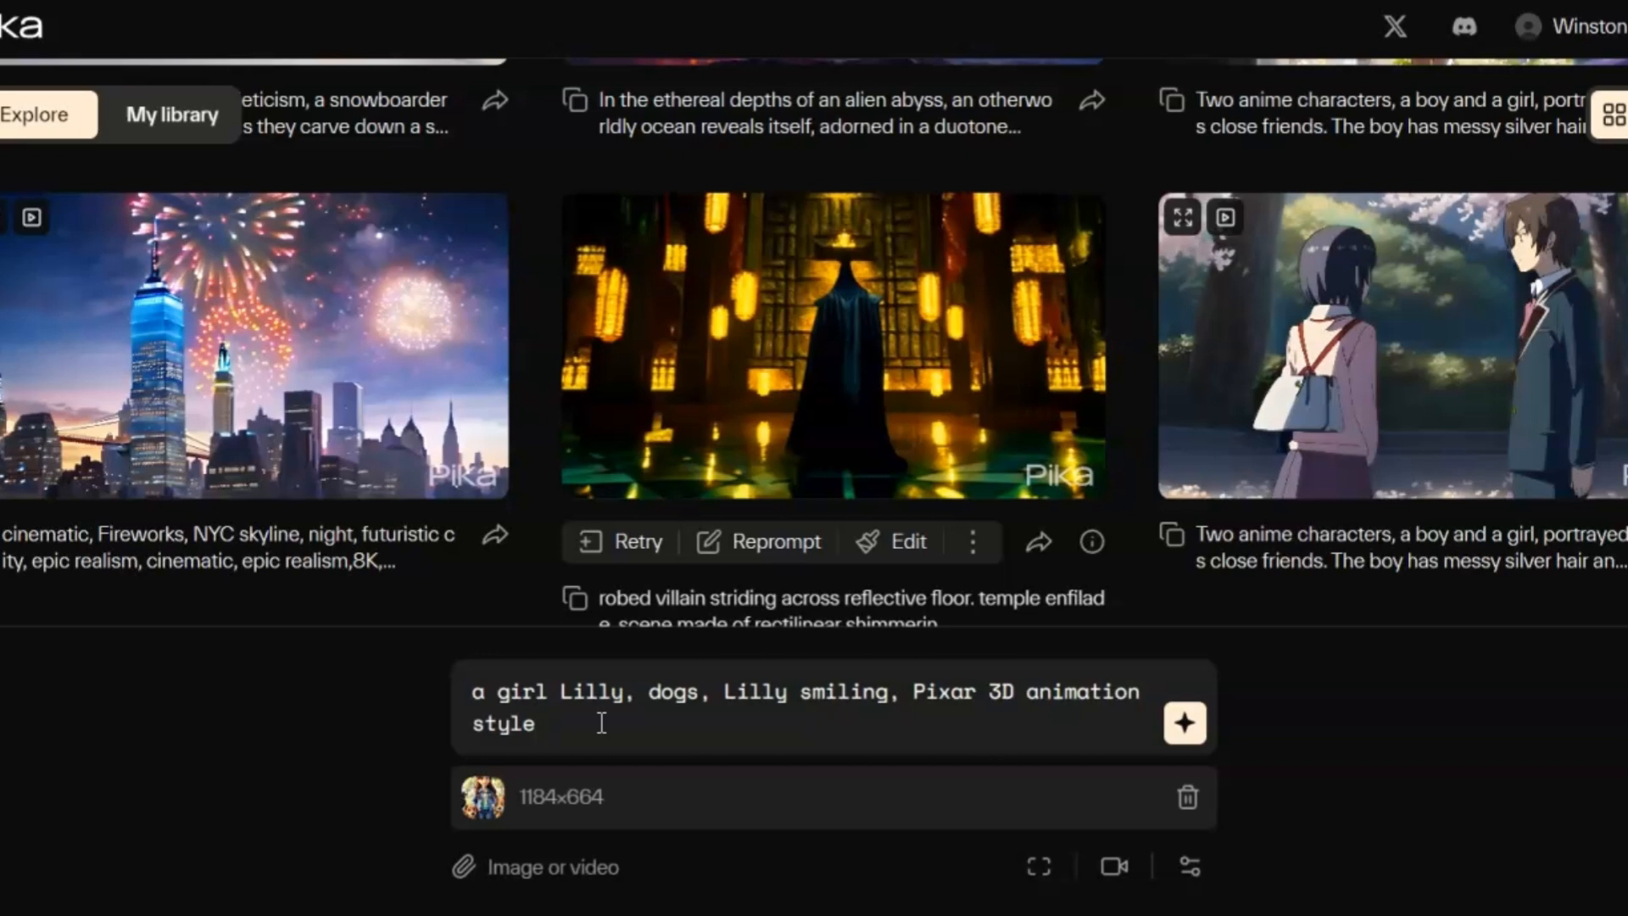
mouse_move(1274, 812)
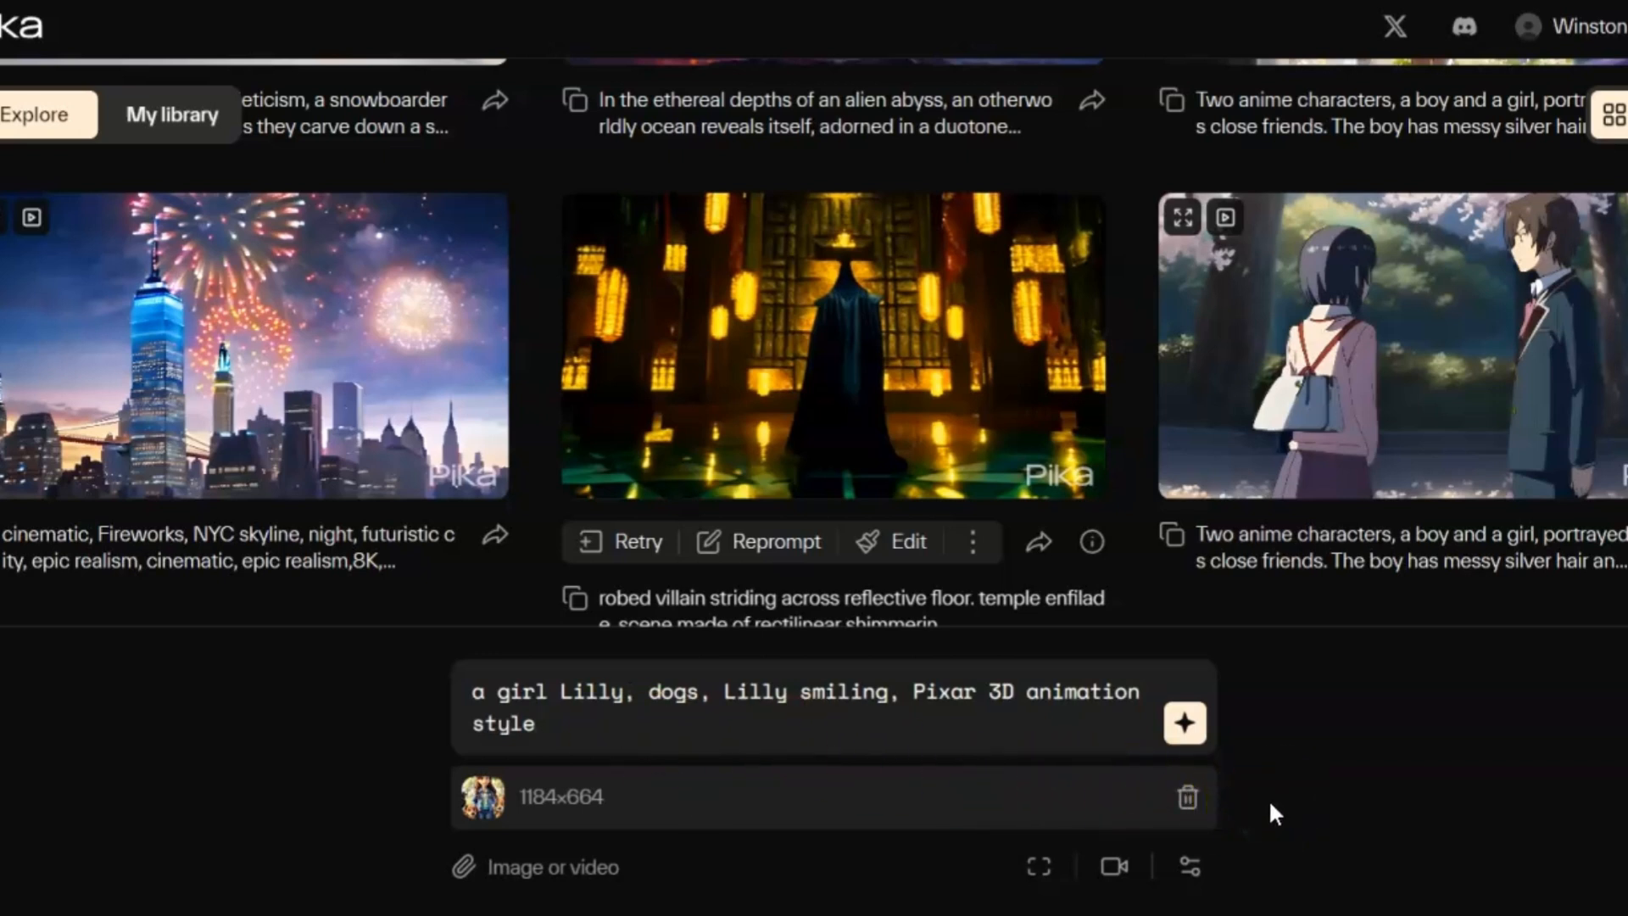
click(531, 724)
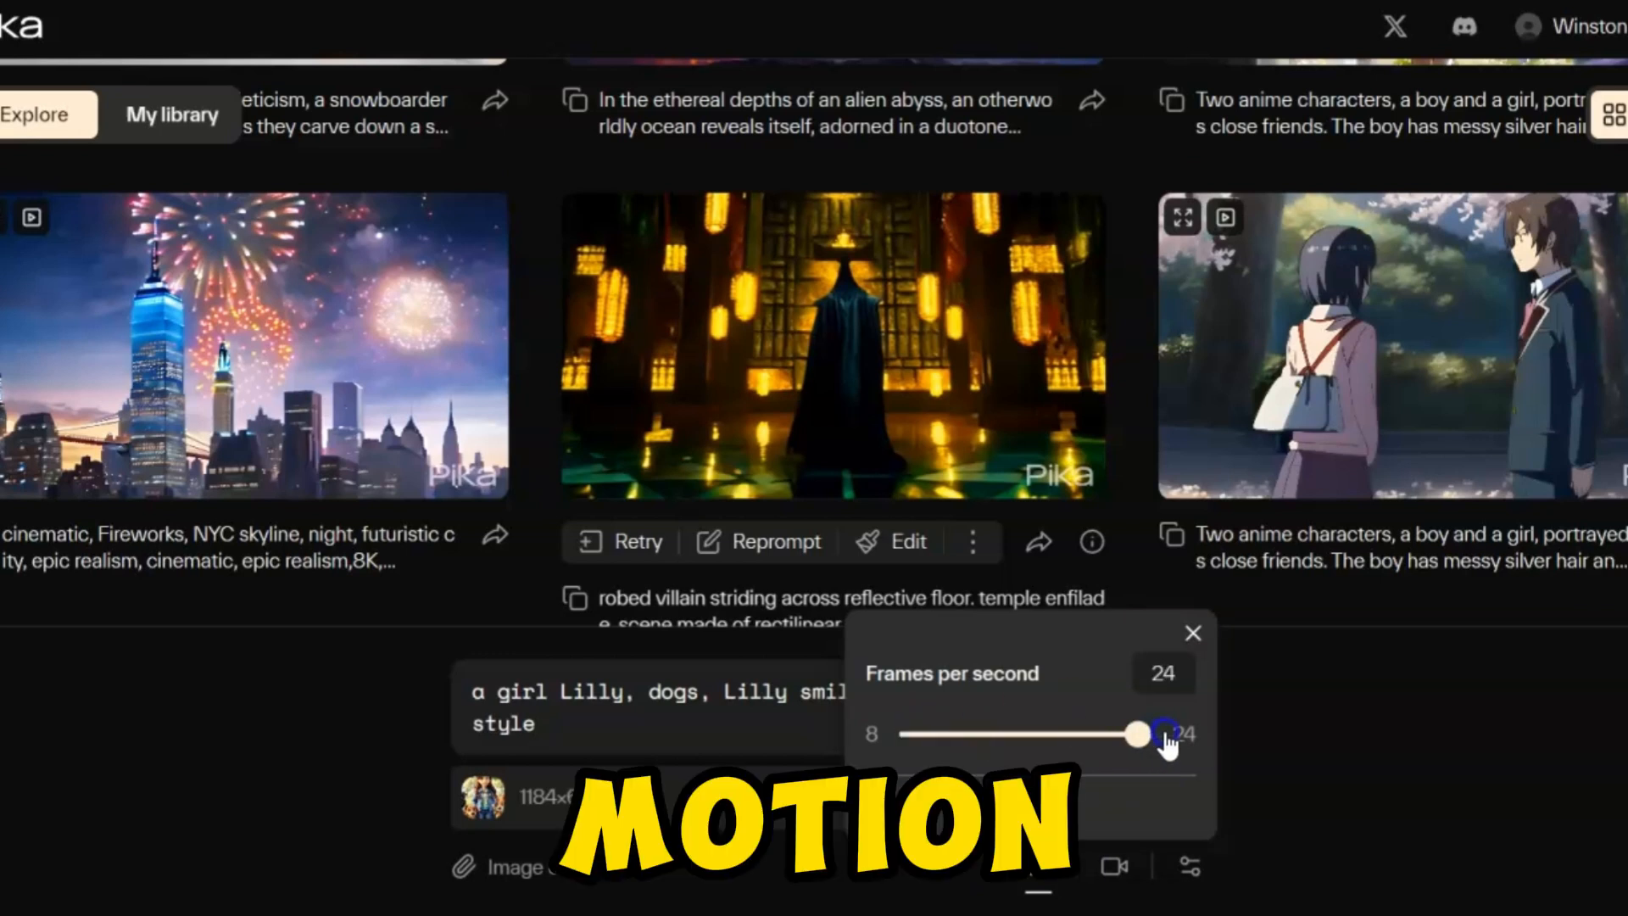
click(1193, 632)
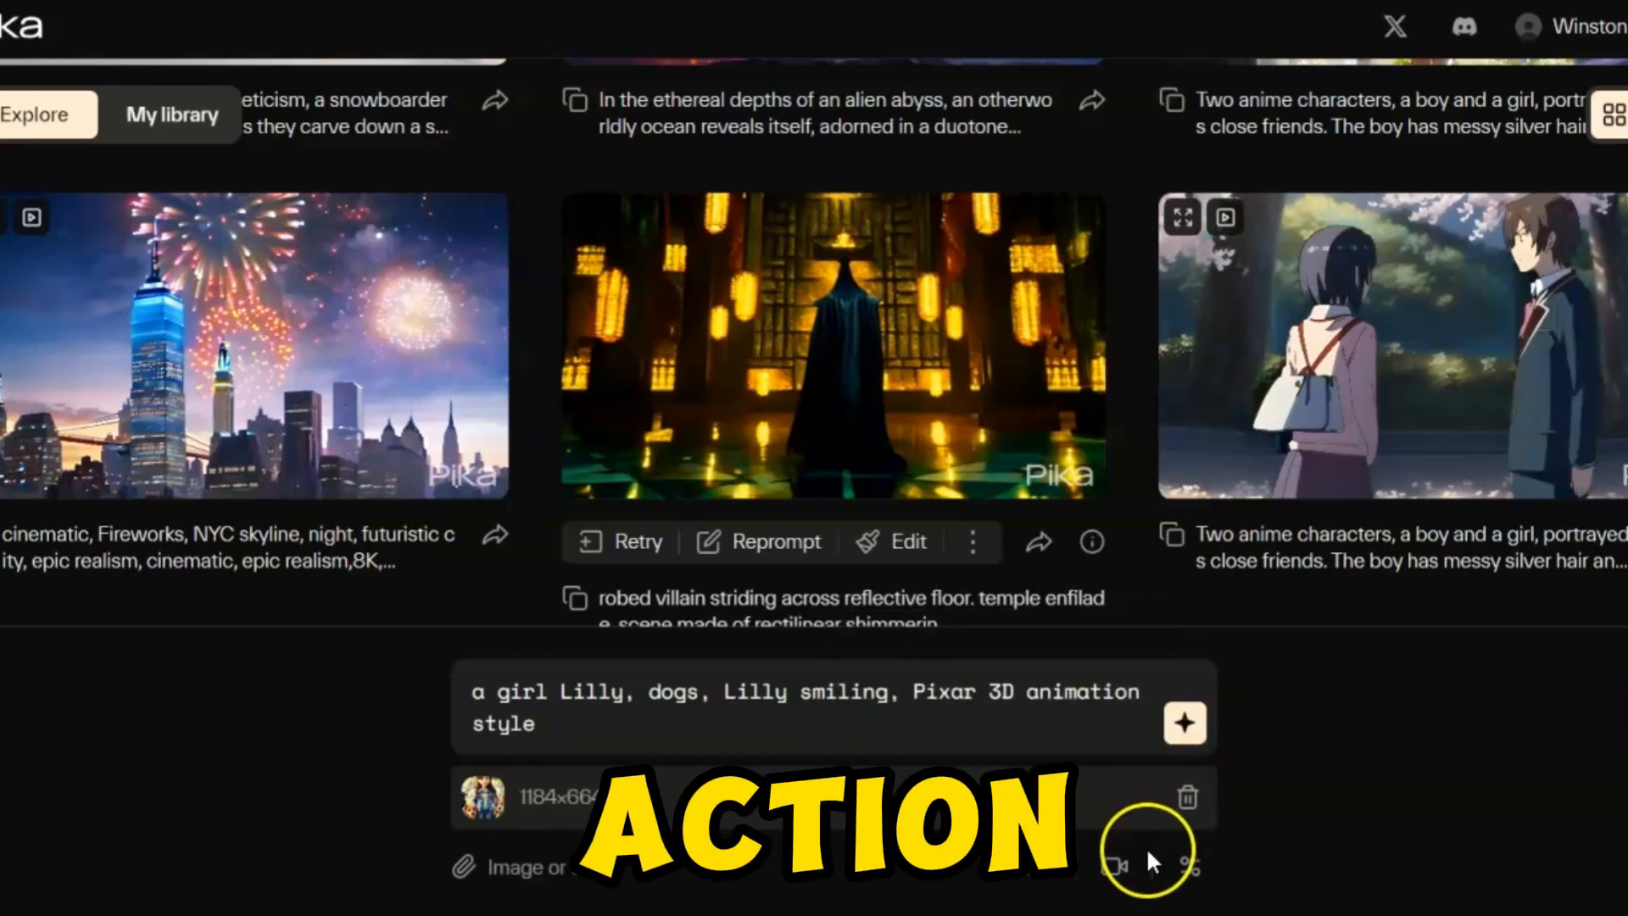
click(1122, 867)
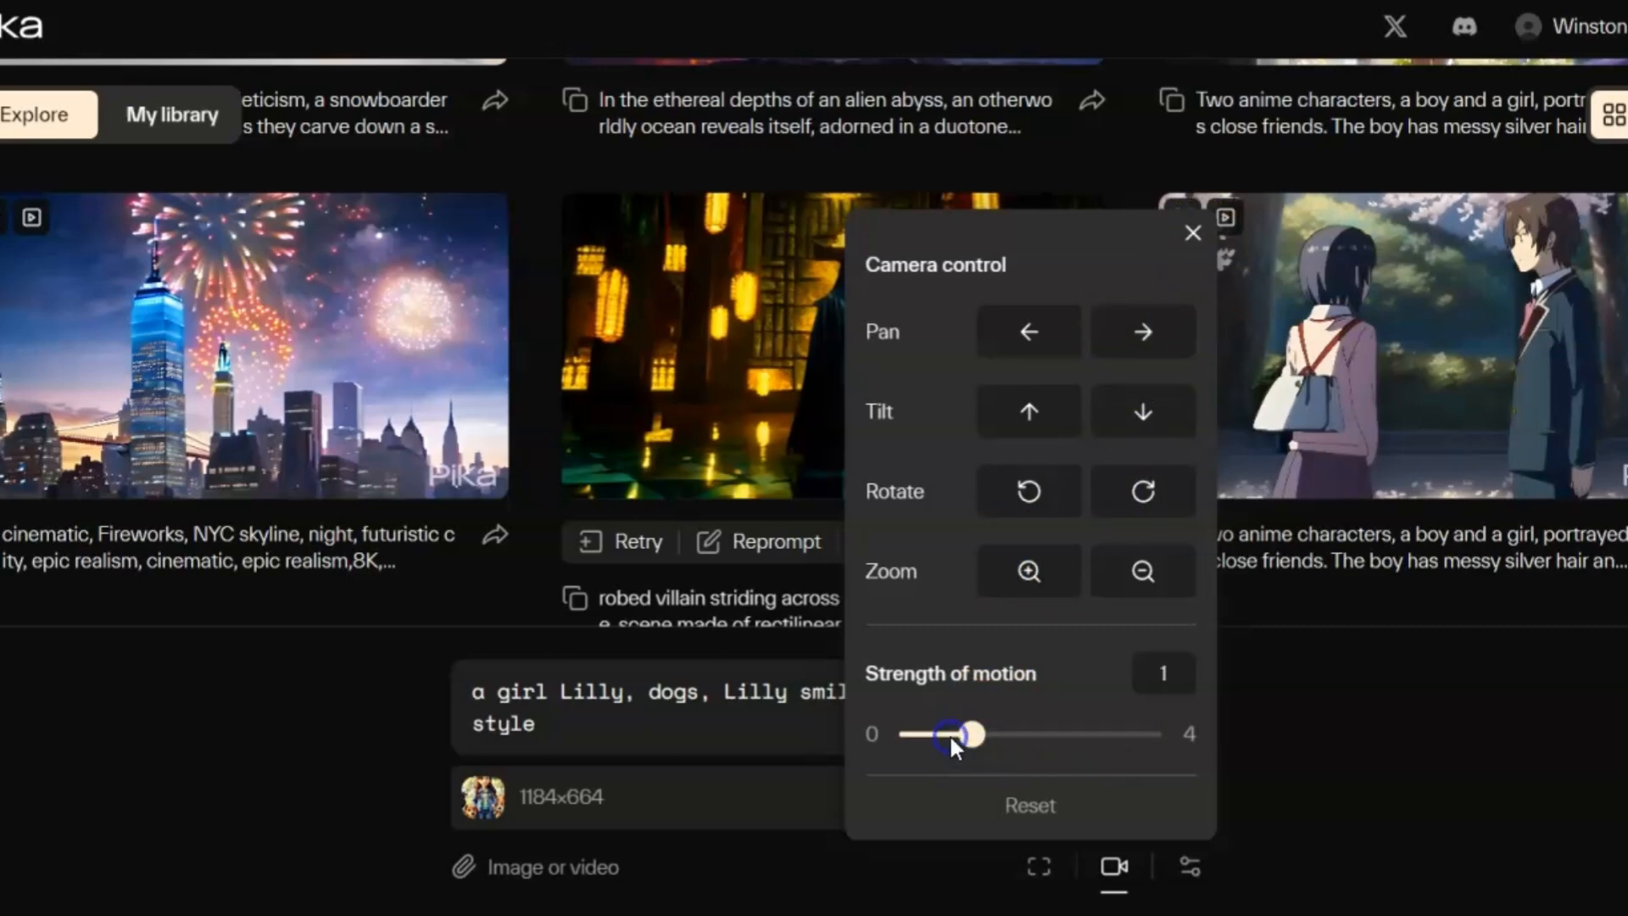
Add the negative prompt 'no broken eye, no broken hands,' then scroll My library
click(1187, 892)
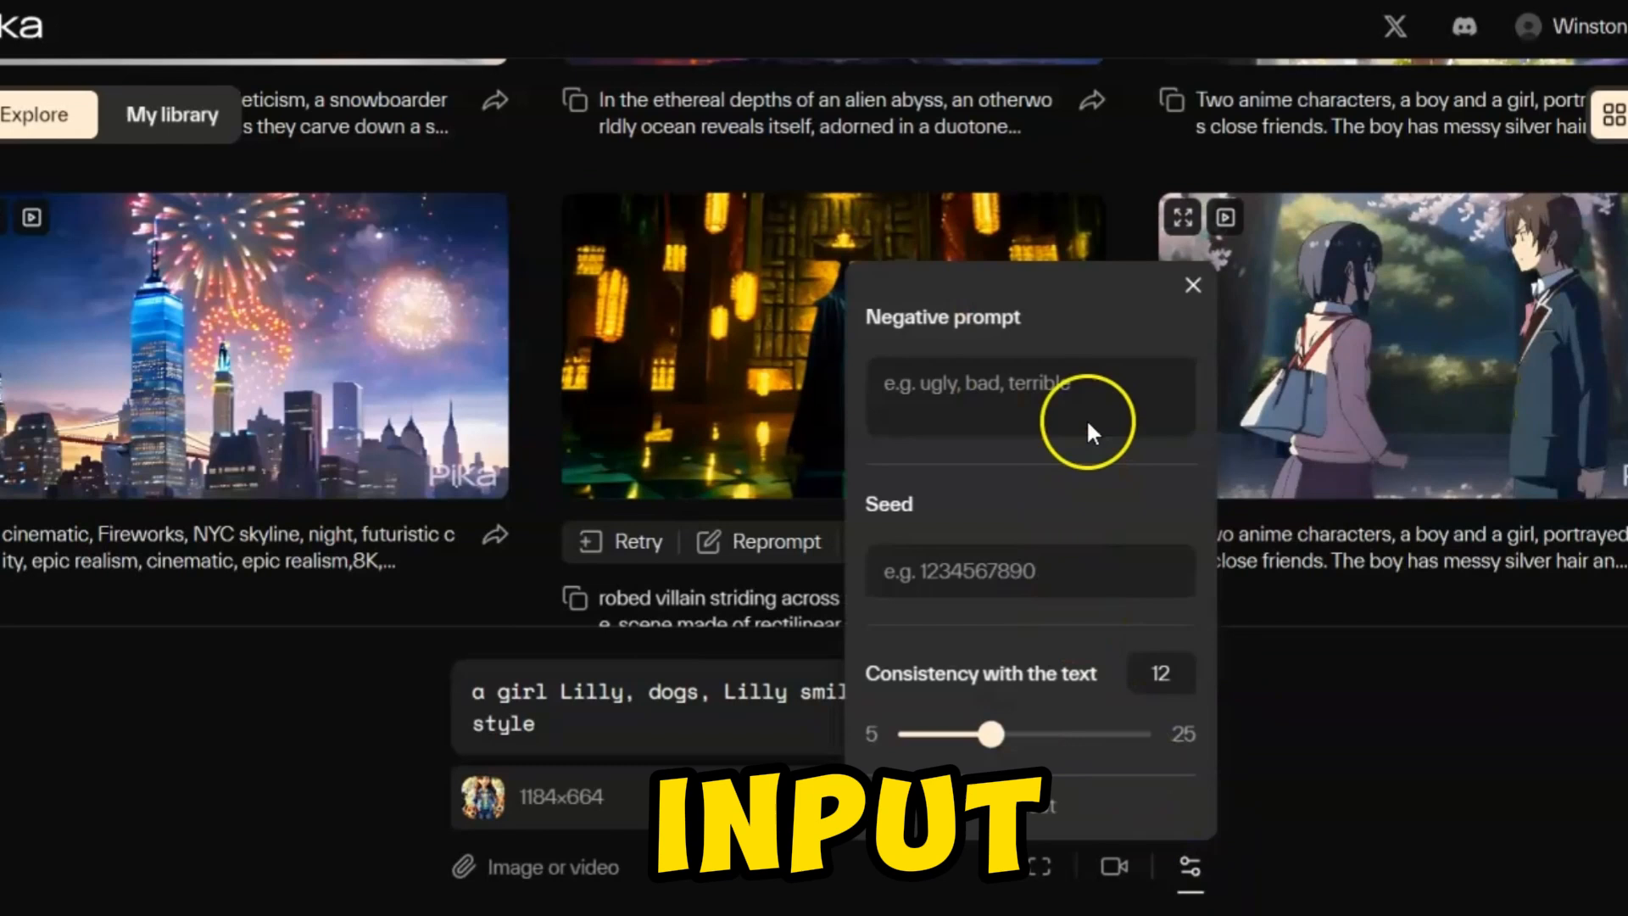
text(no broken eye,)
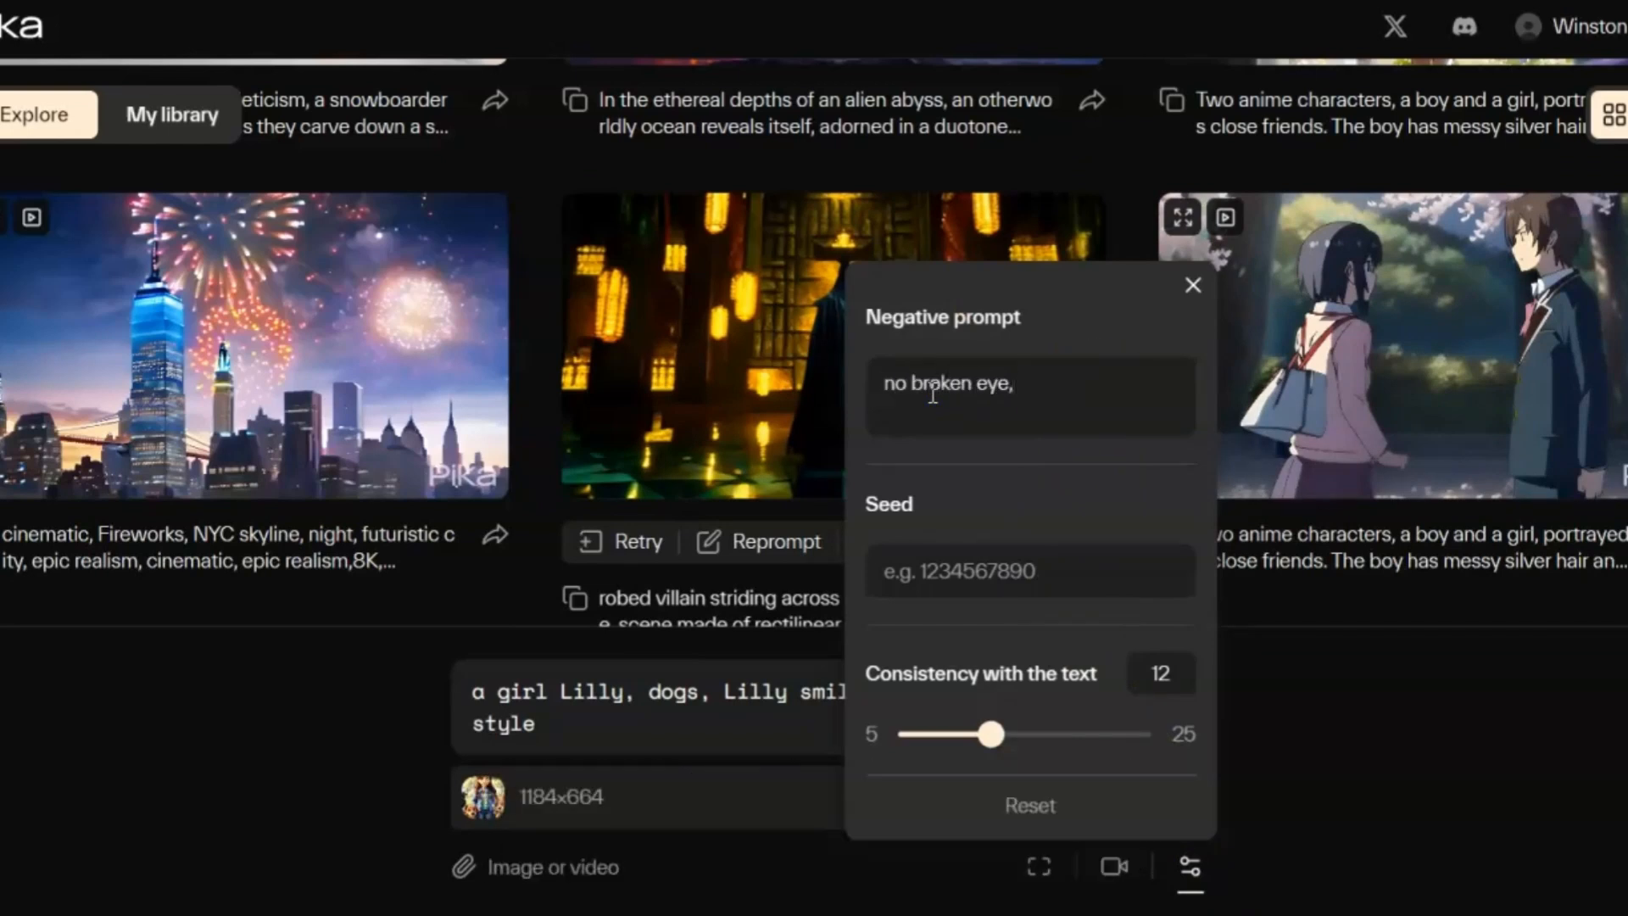
text(no broken hands,)
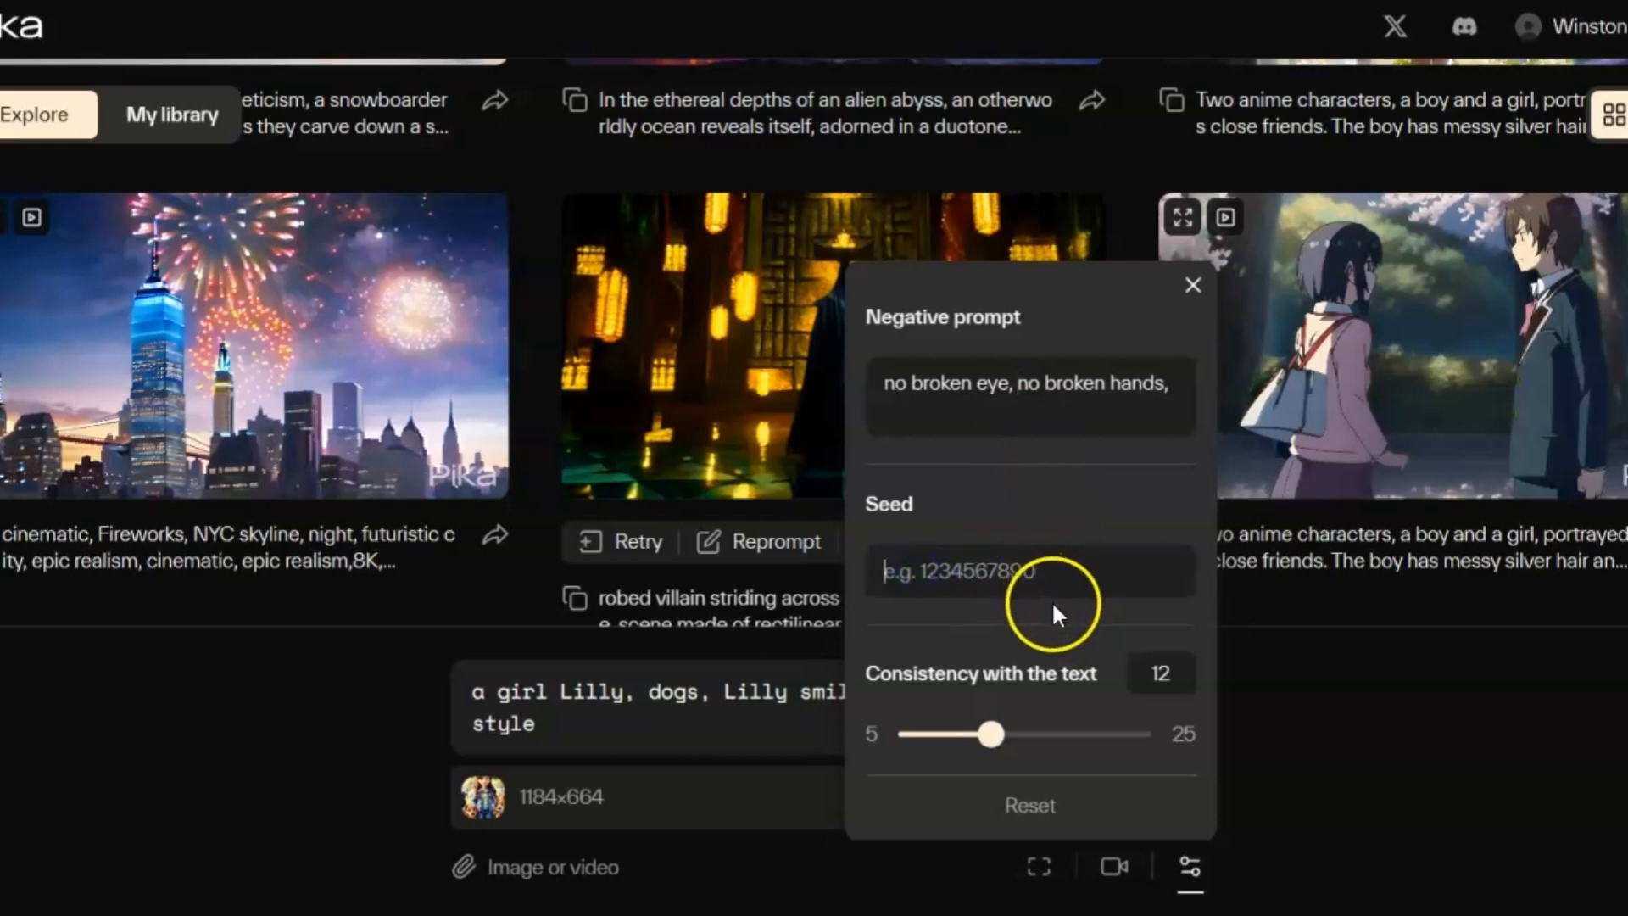
mouse_move(991, 736)
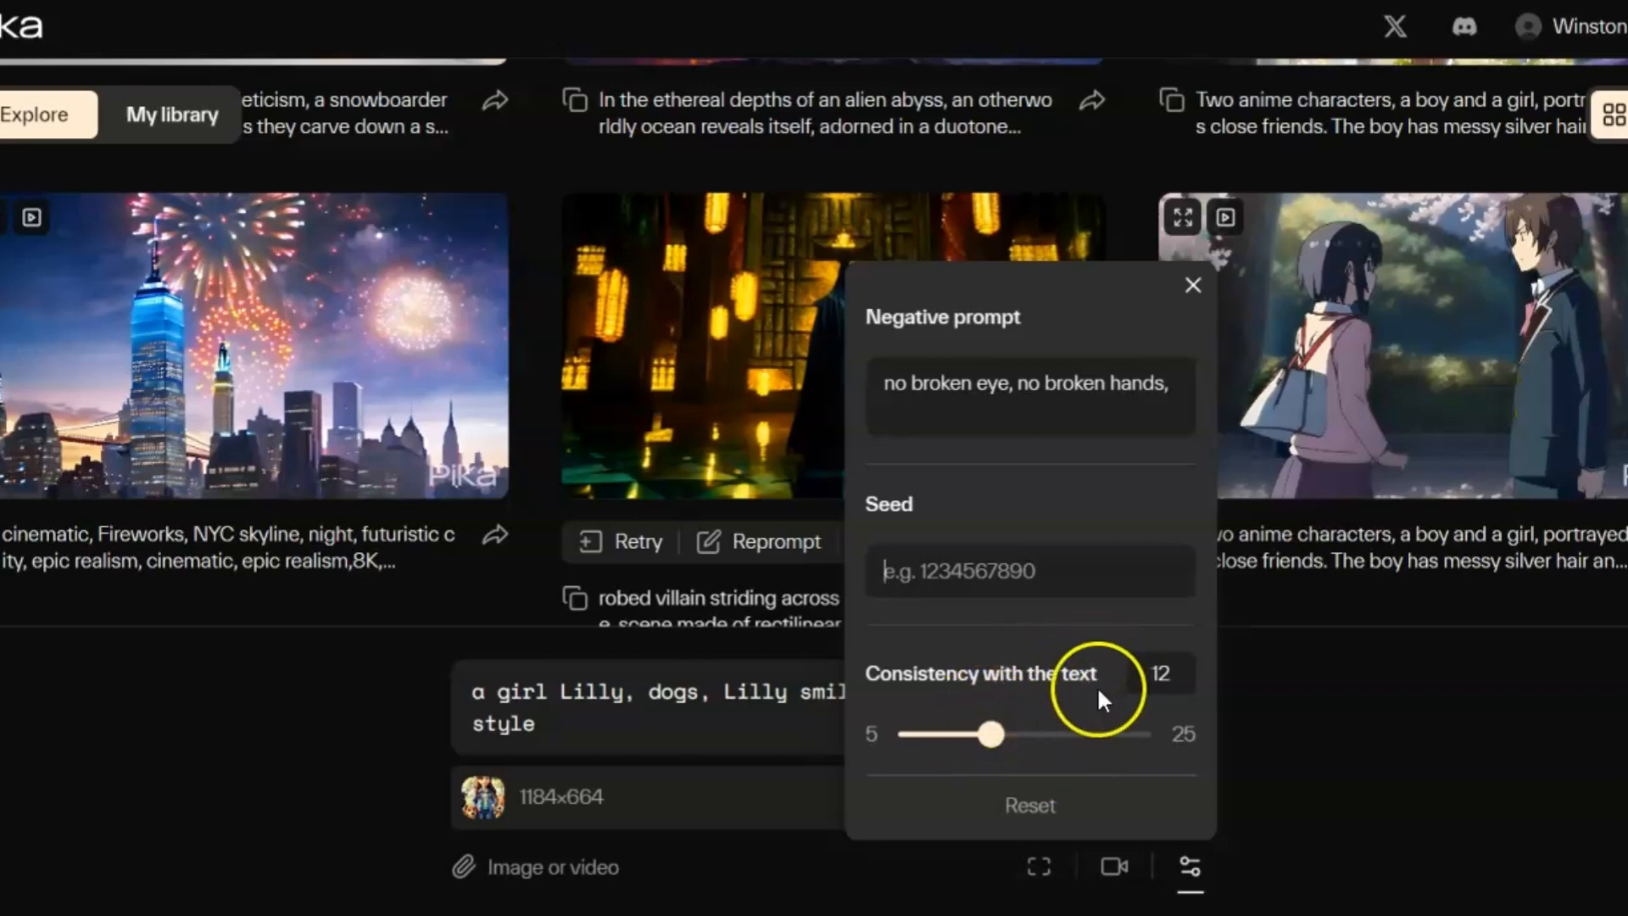
click(1193, 285)
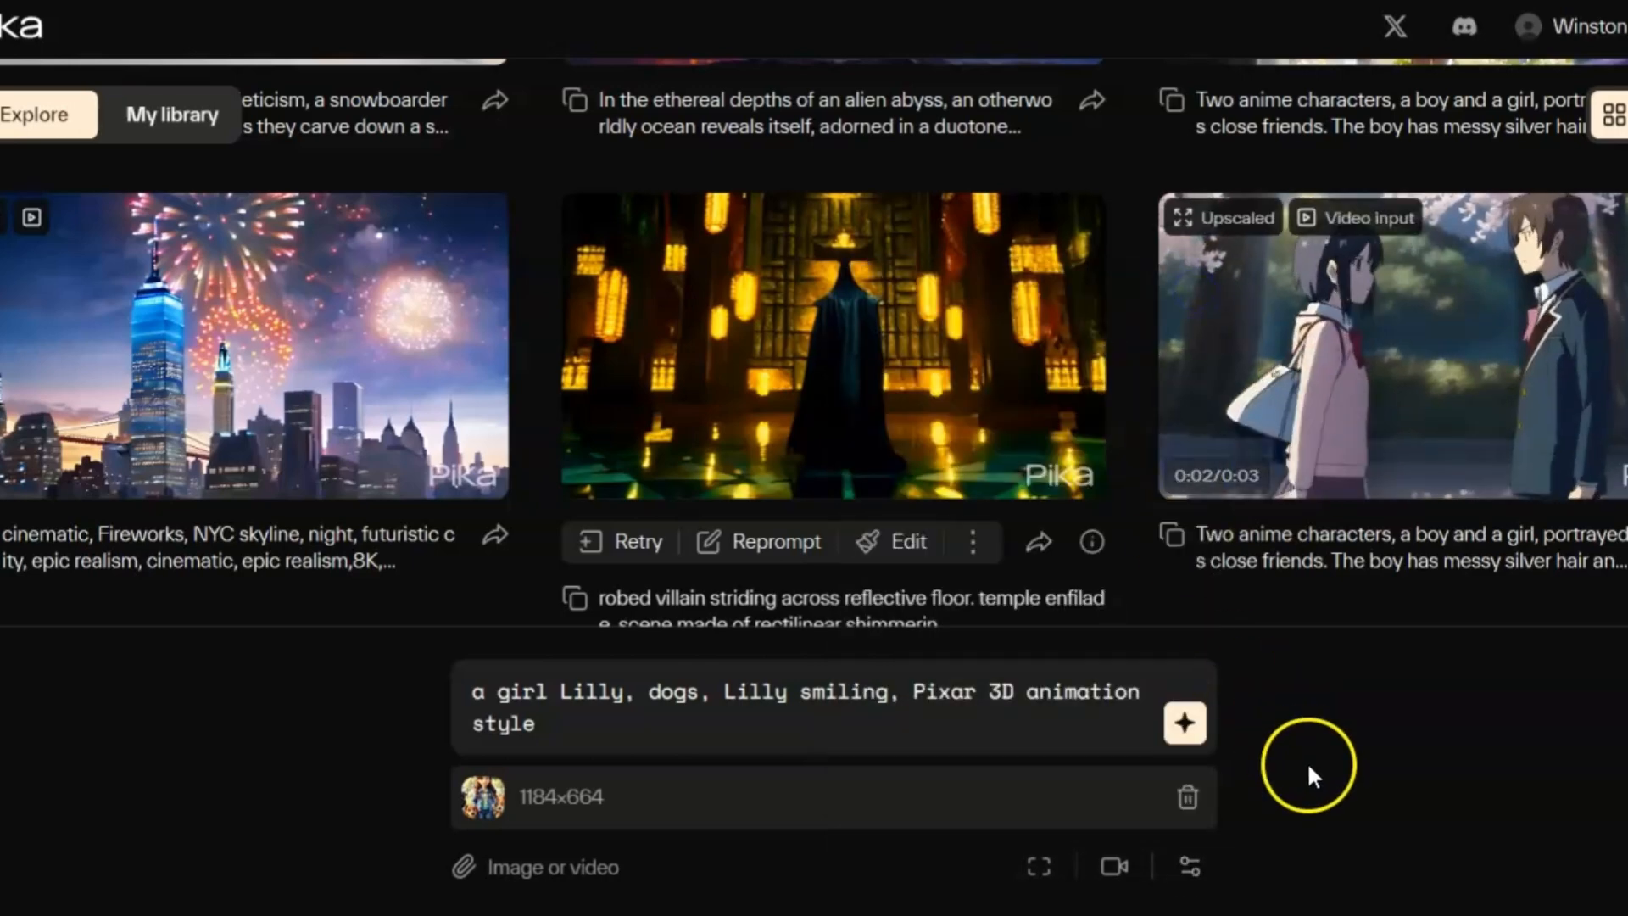
scroll(down, 3)
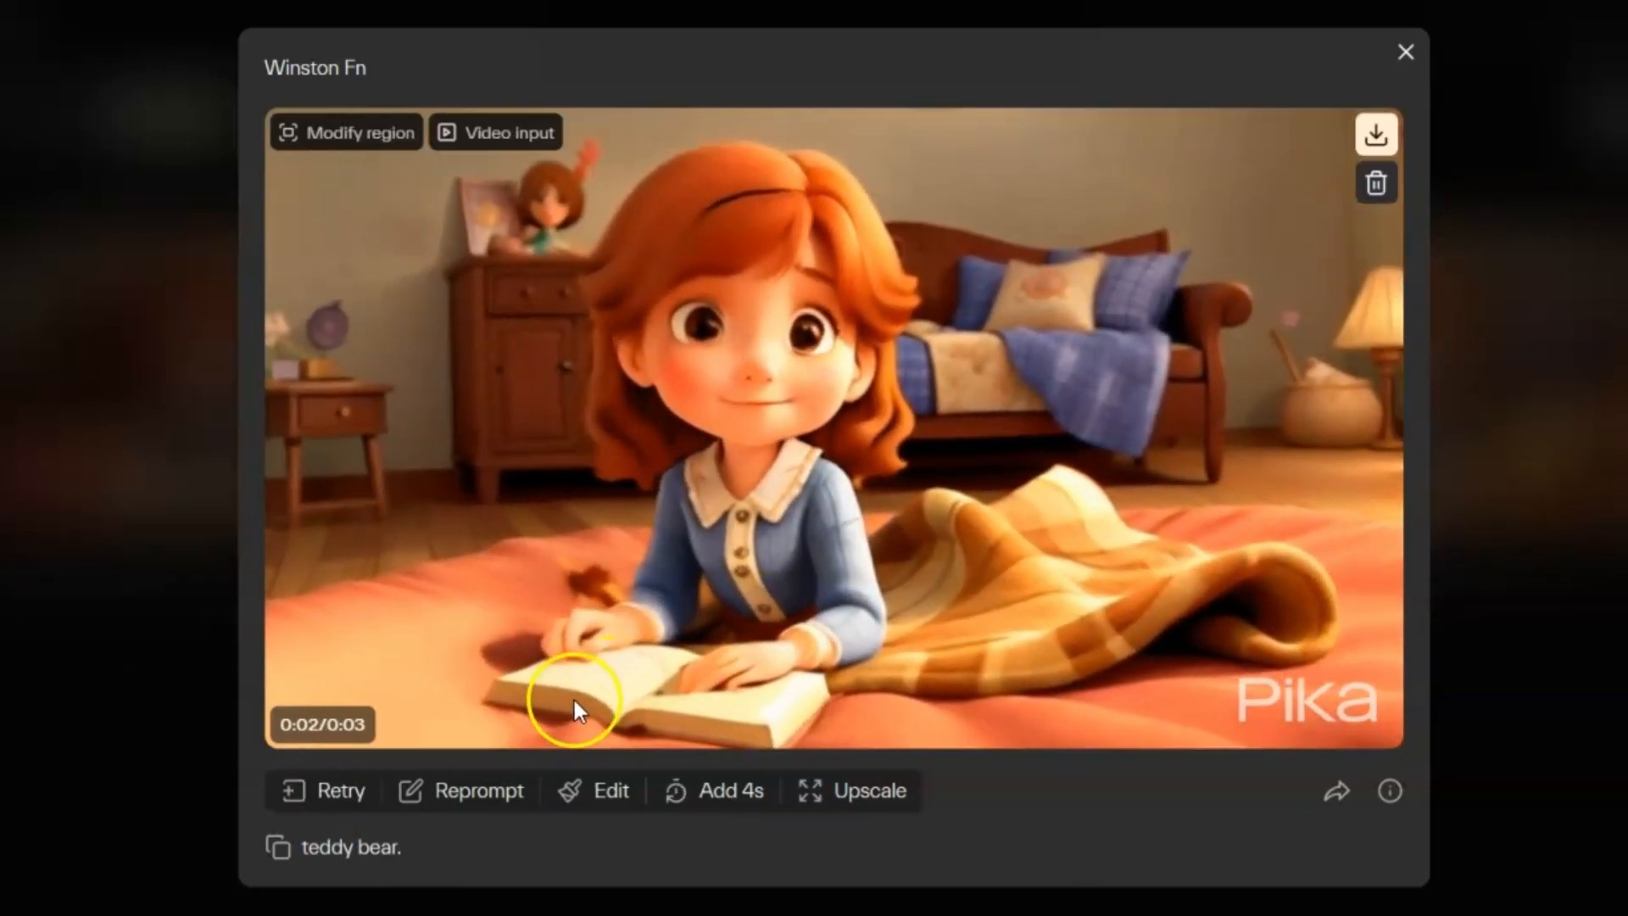
Modify the girl's shirt region with the prompt 'shirt to green'
click(348, 132)
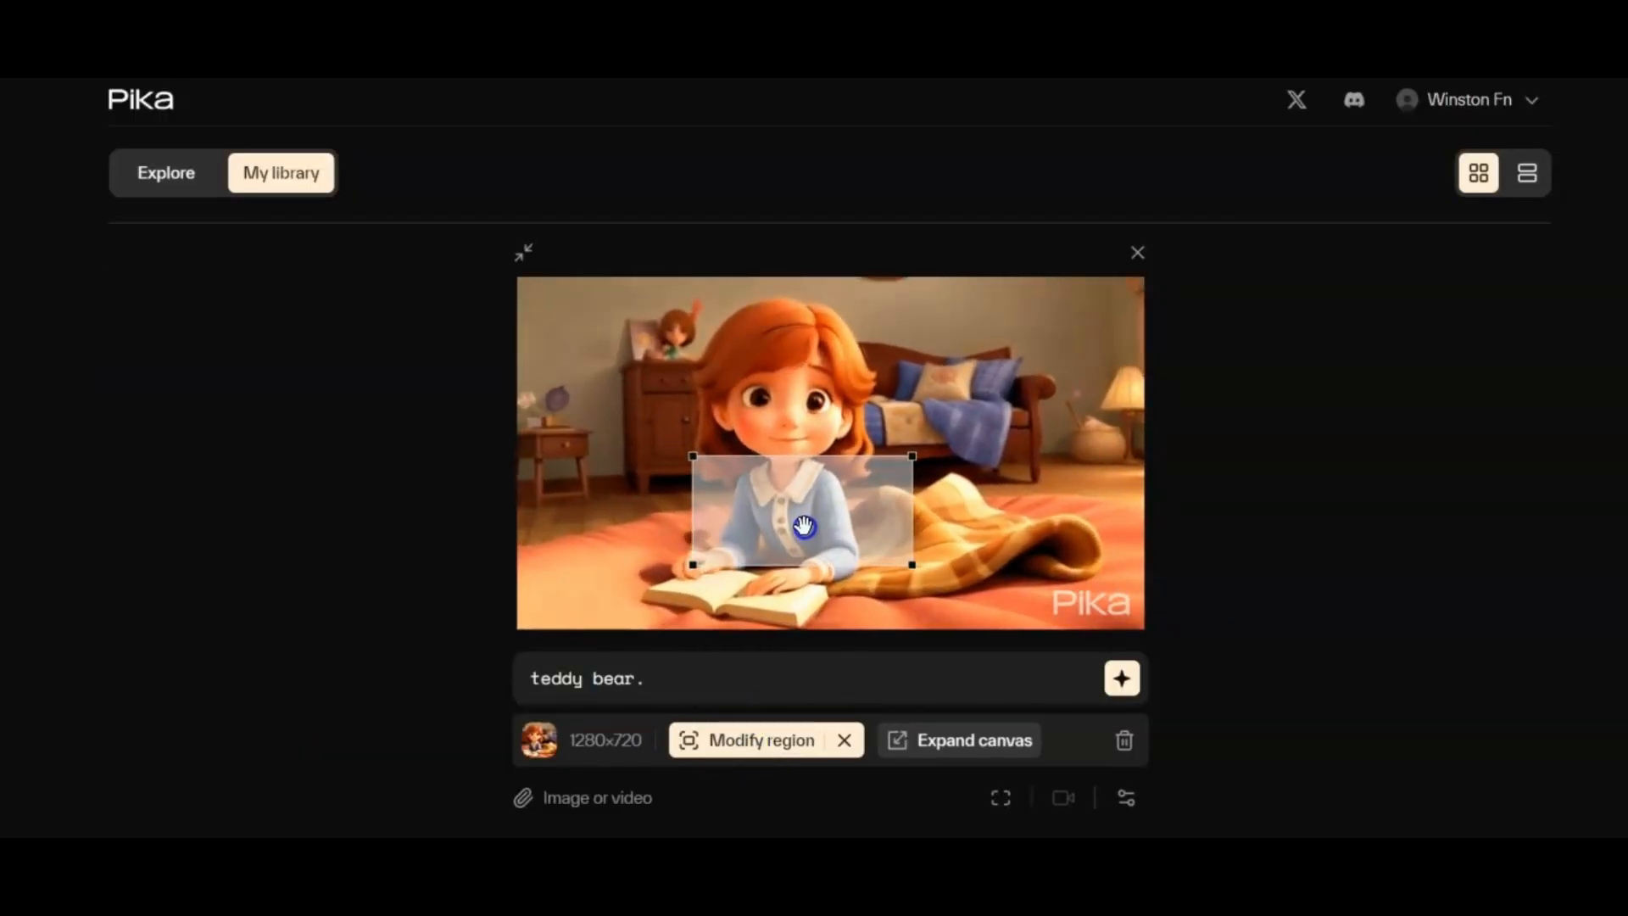
text(shirt to)
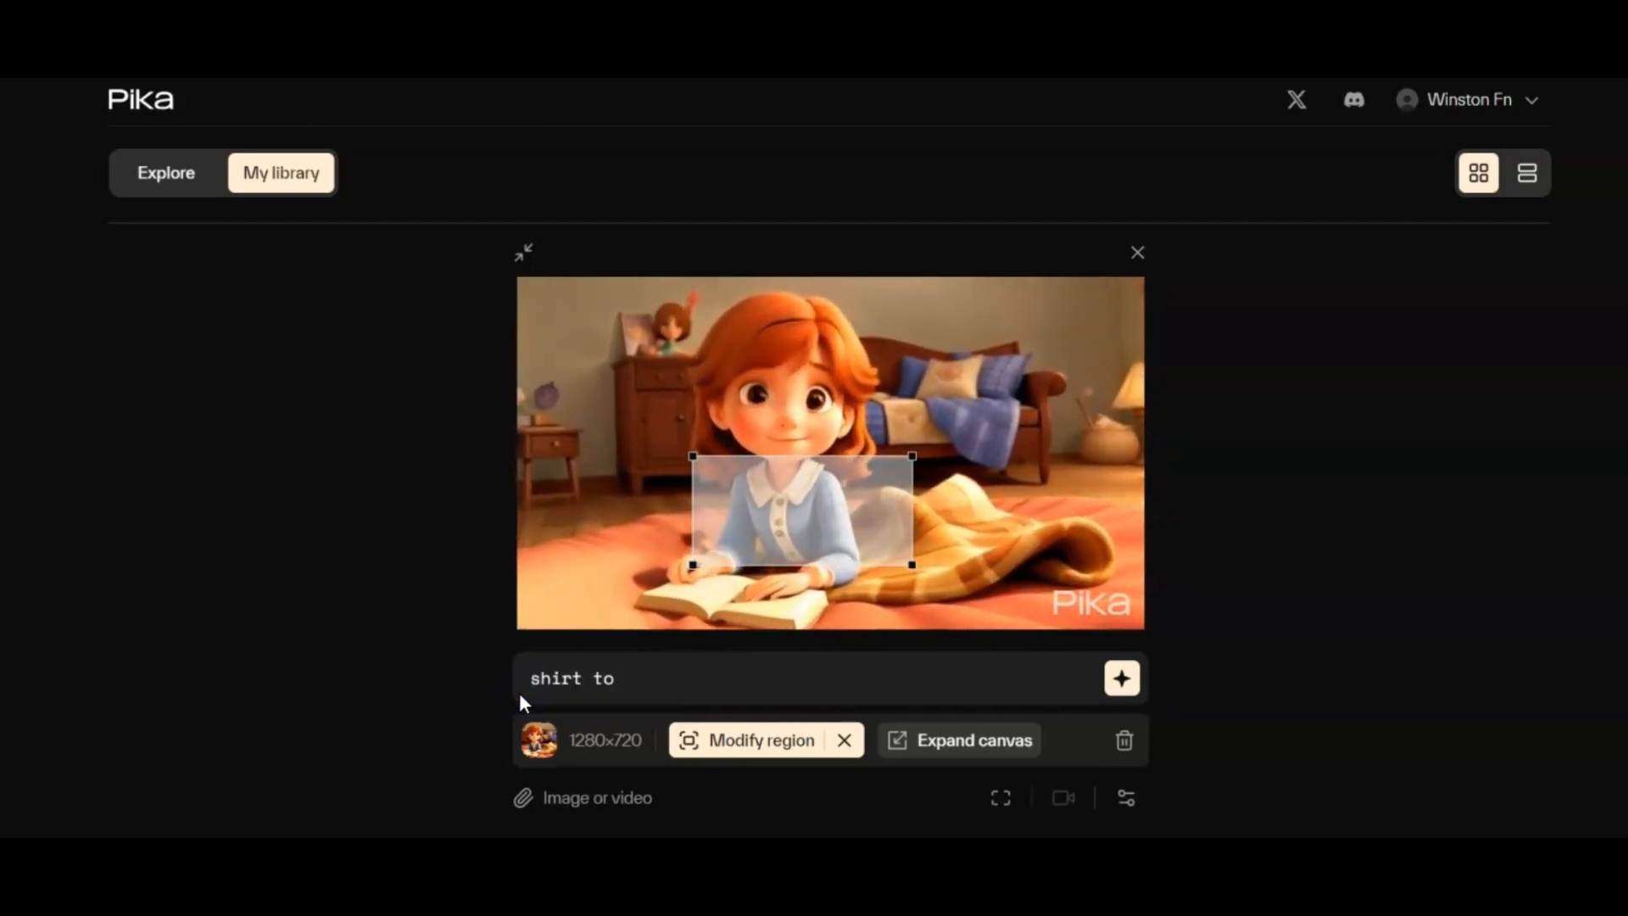
text(green)
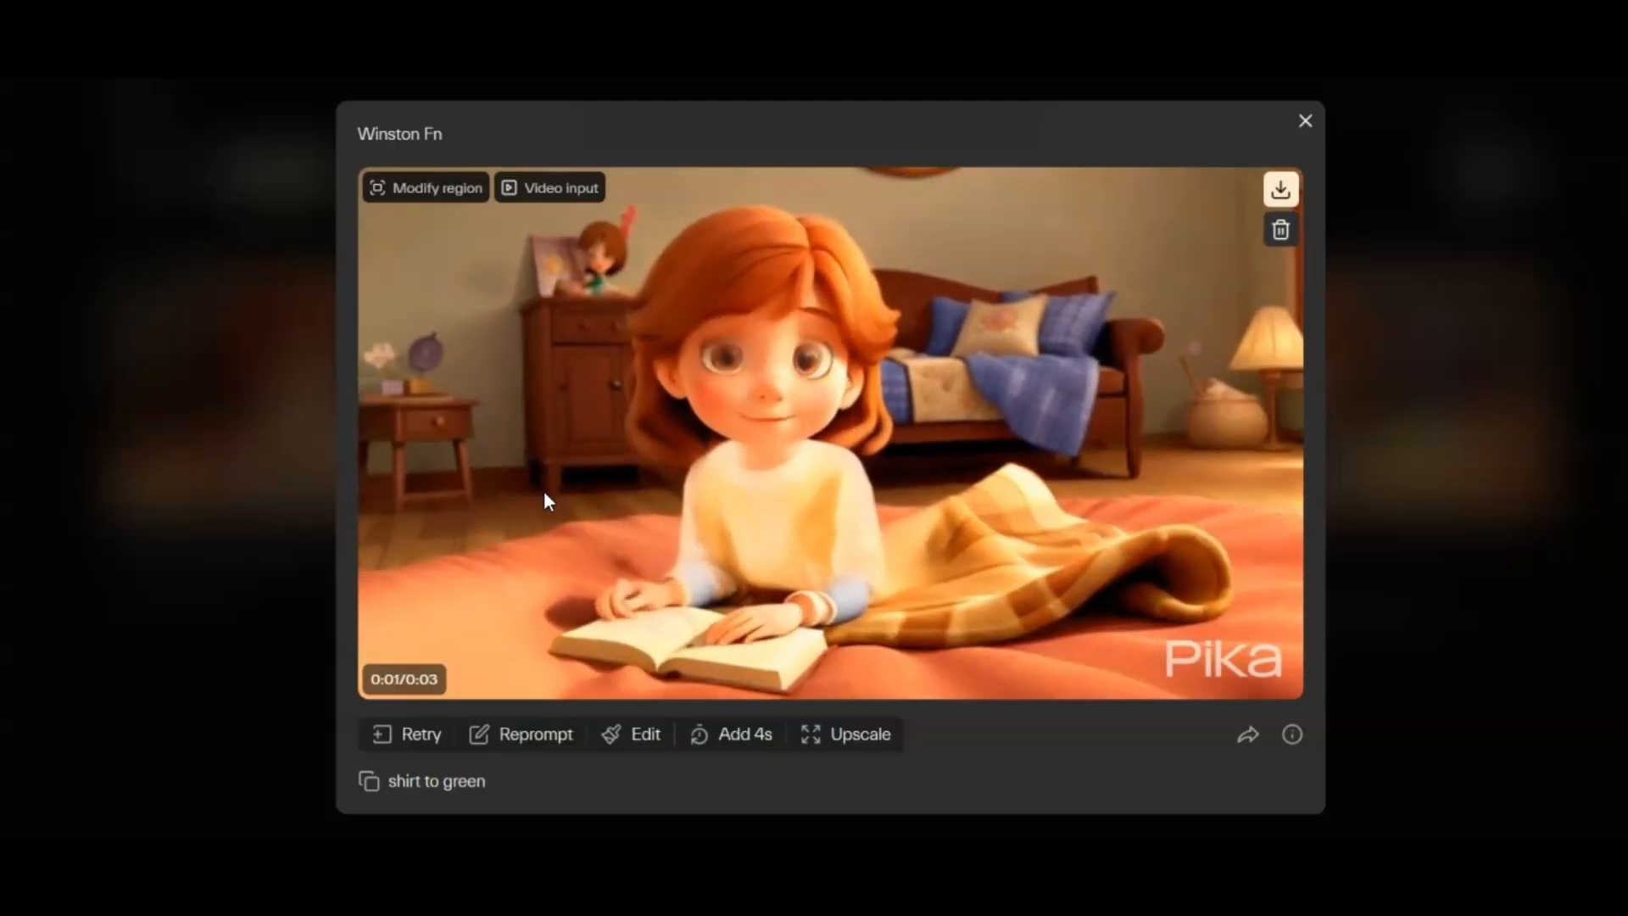
click(426, 187)
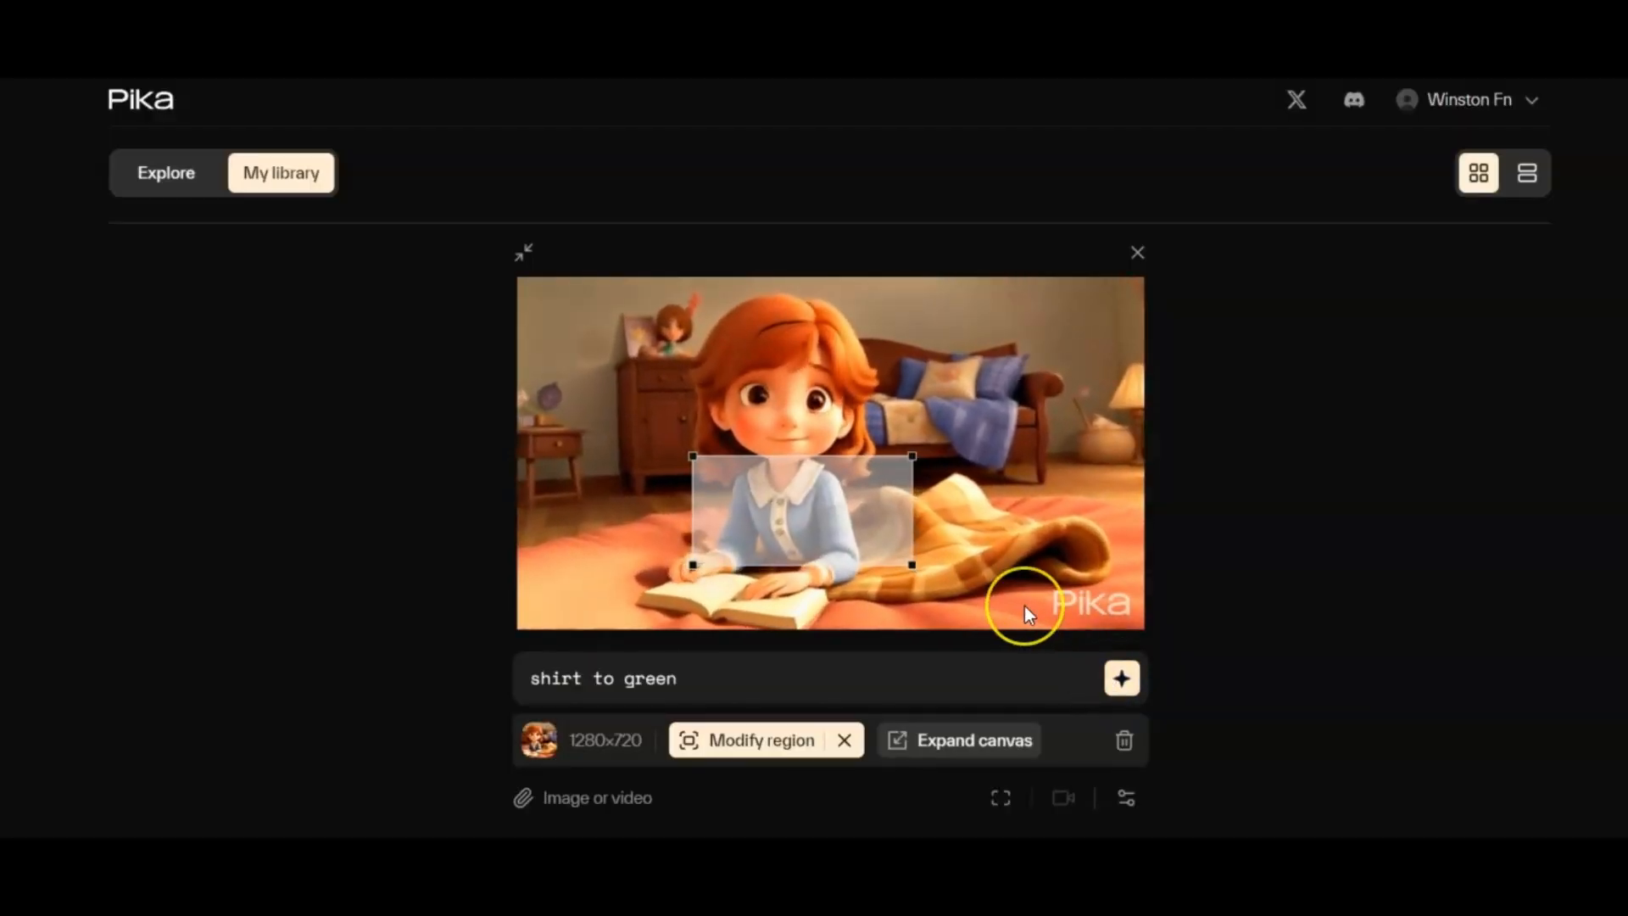
Open the teddy bear clip and download it
click(974, 740)
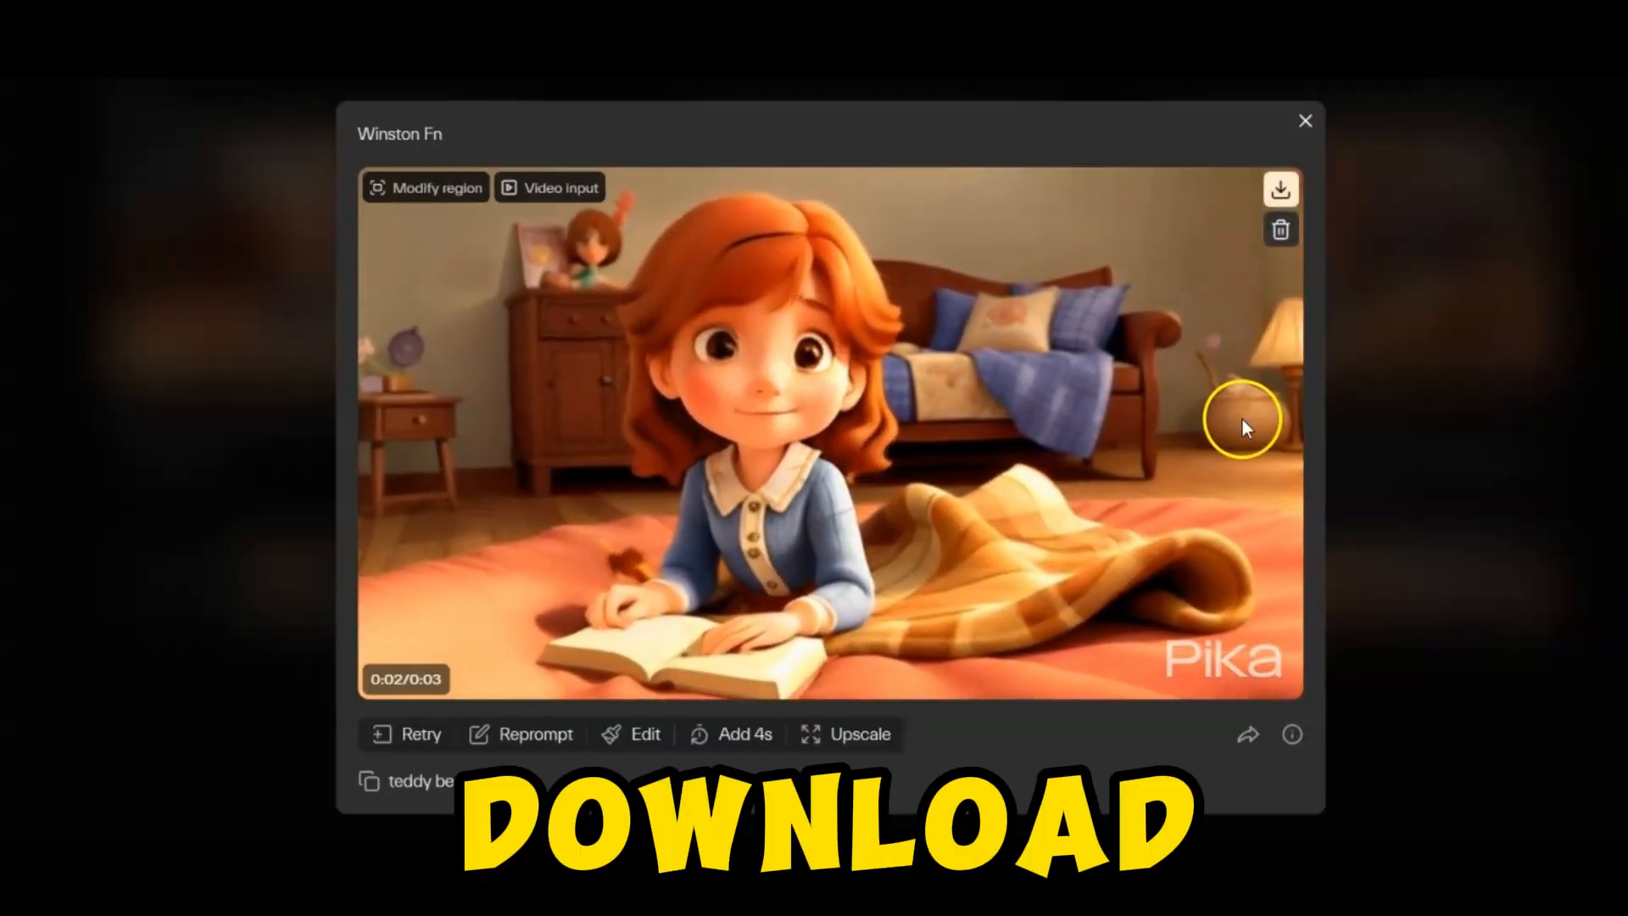
click(1281, 188)
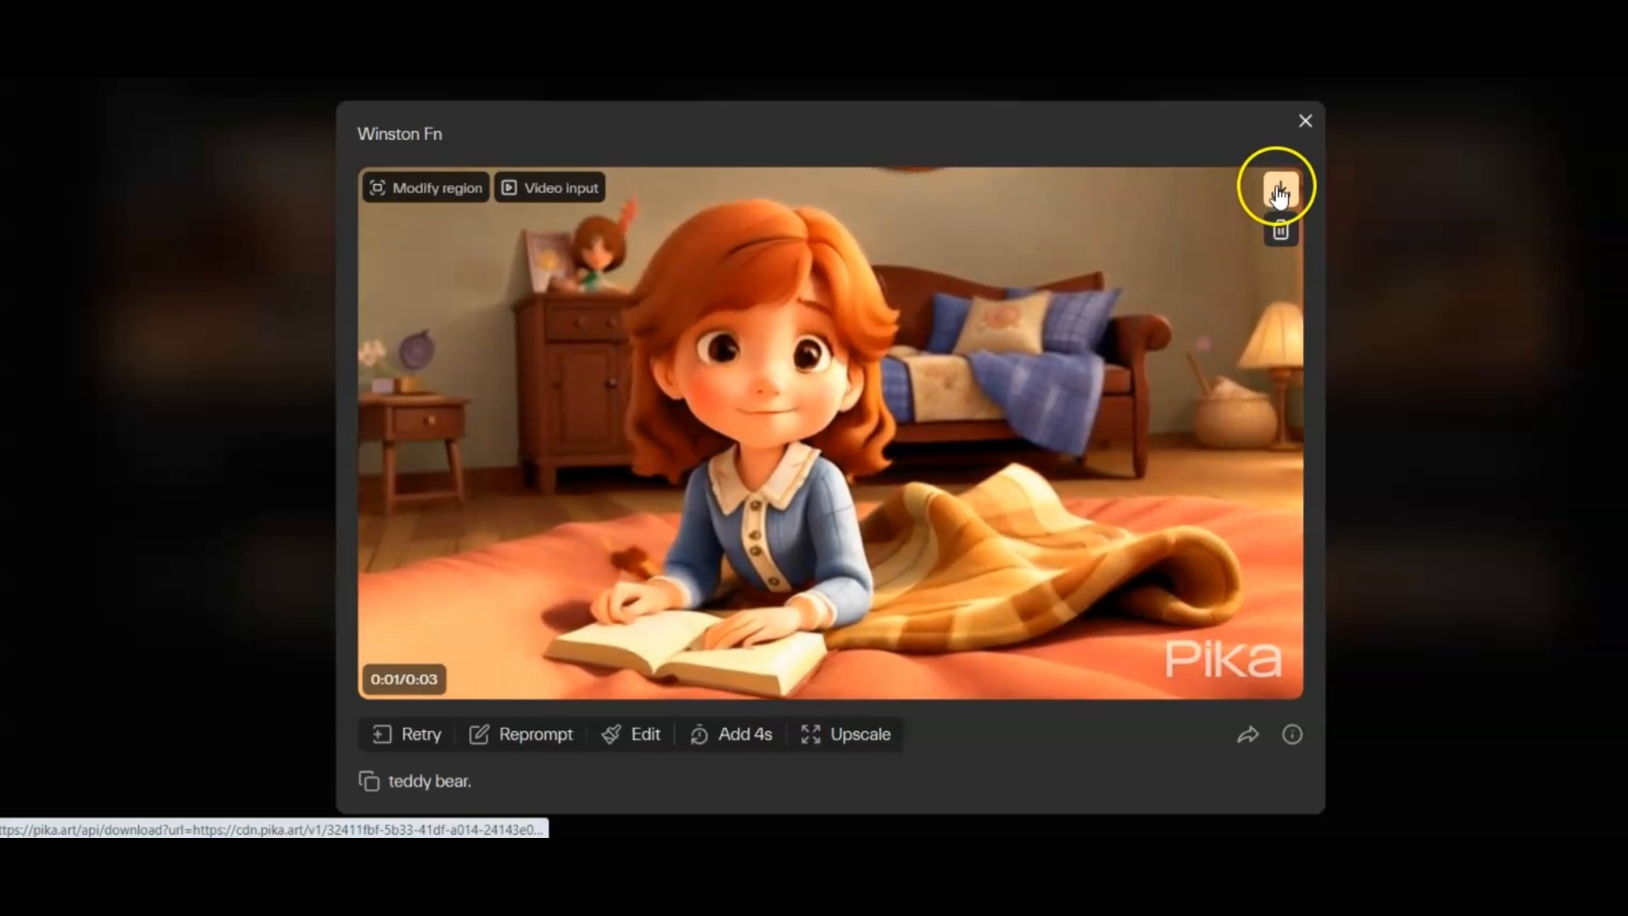
click(1281, 187)
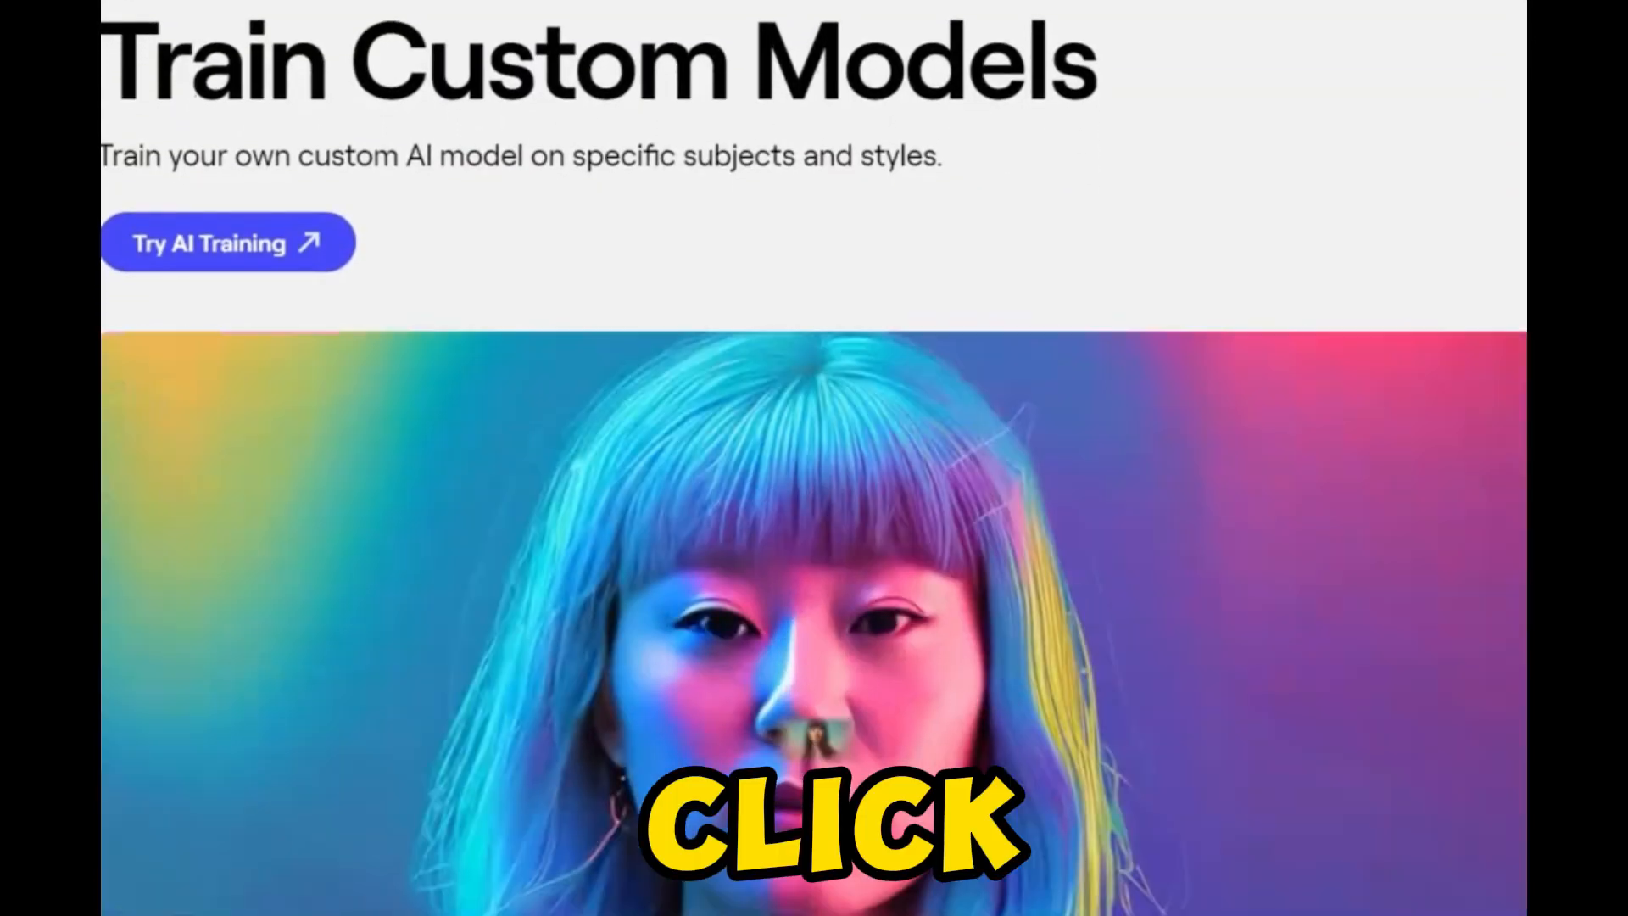
scroll(down, 3)
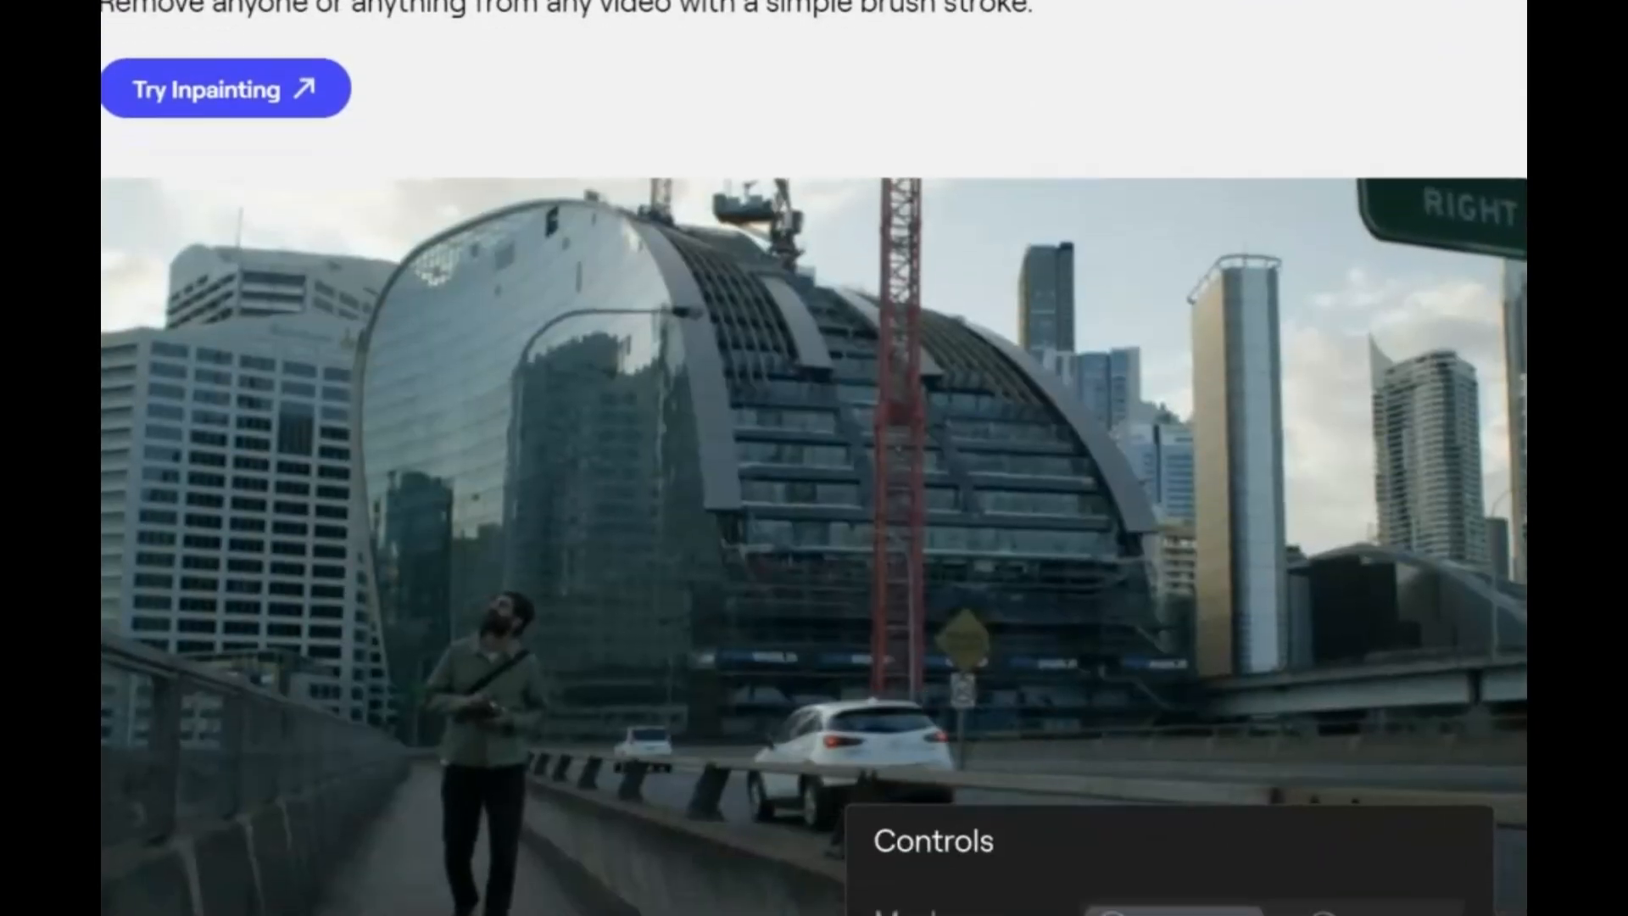
scroll(down, 3)
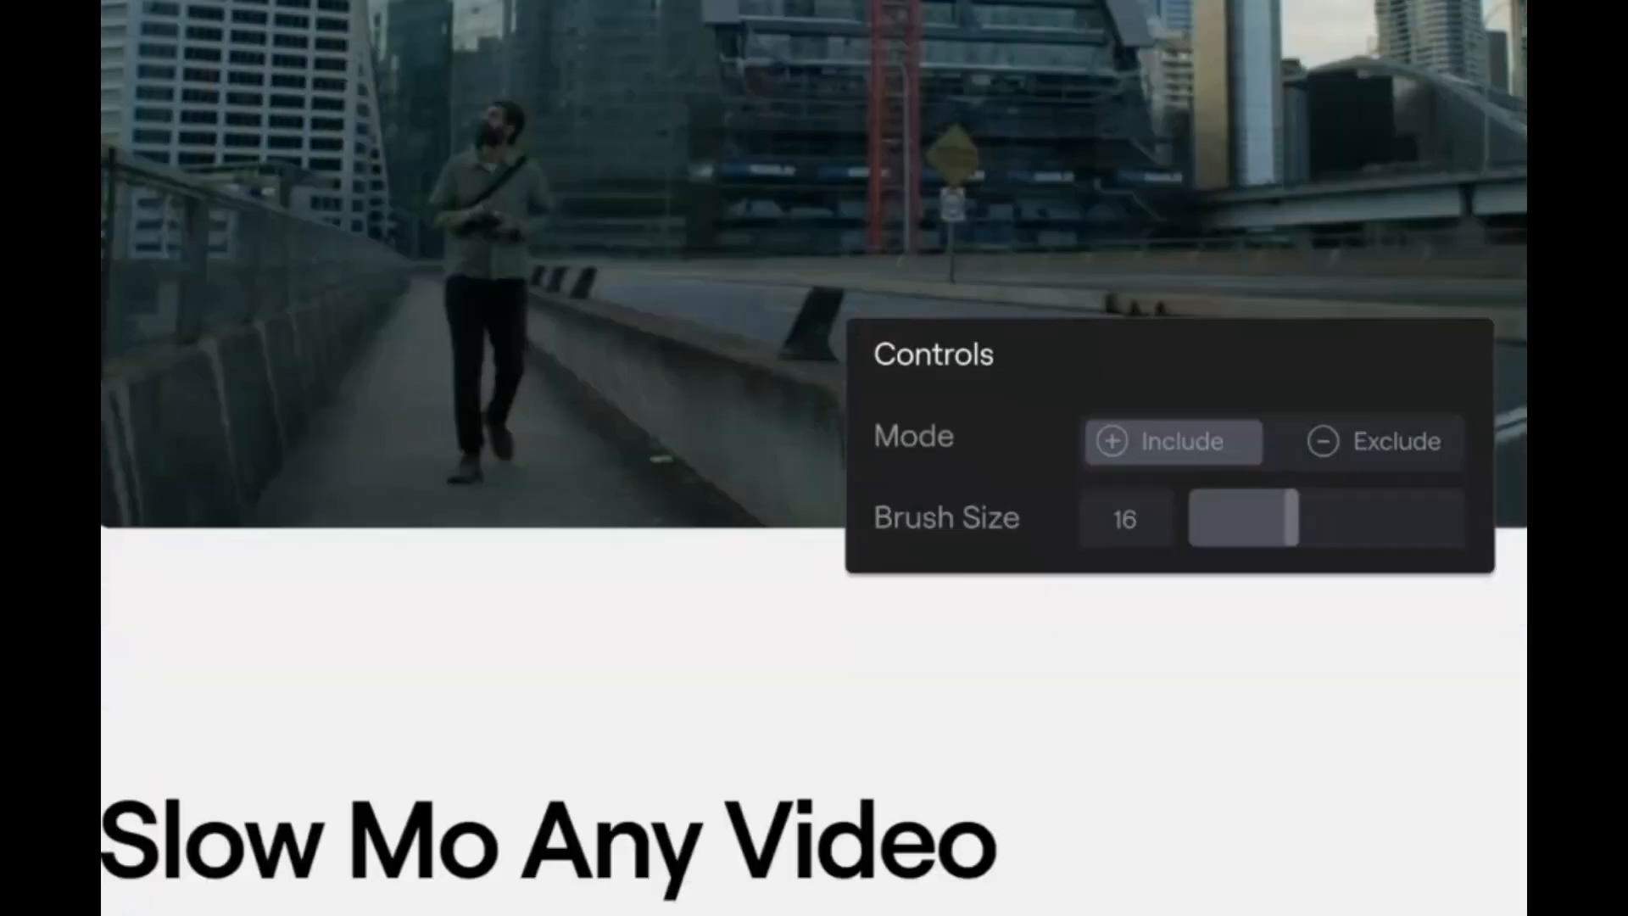